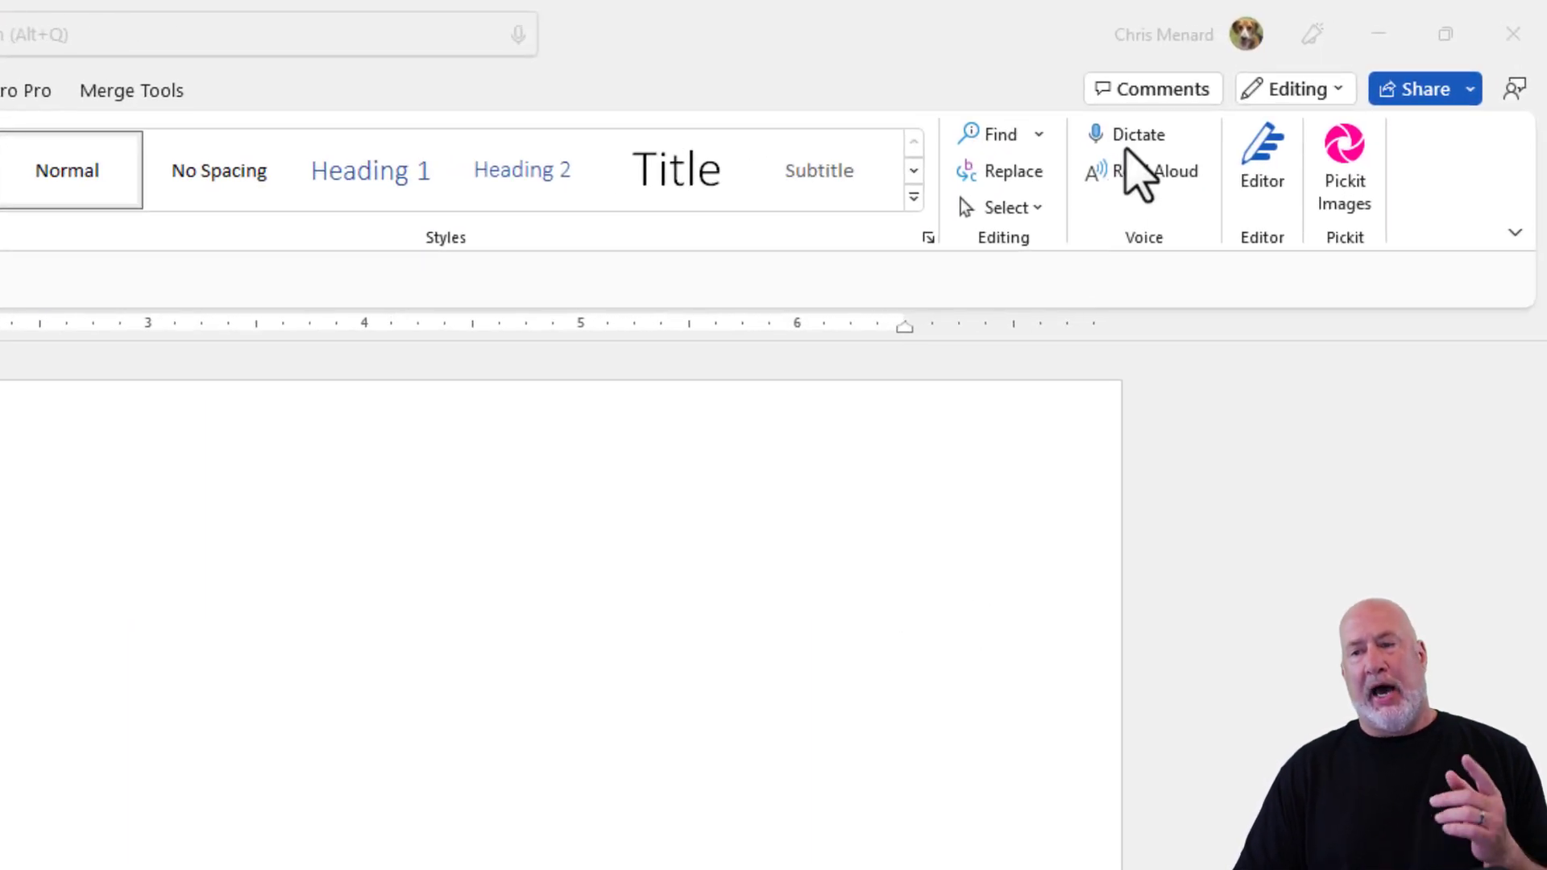
{"action": "mouse_move", "coordinate": [1139, 172]}
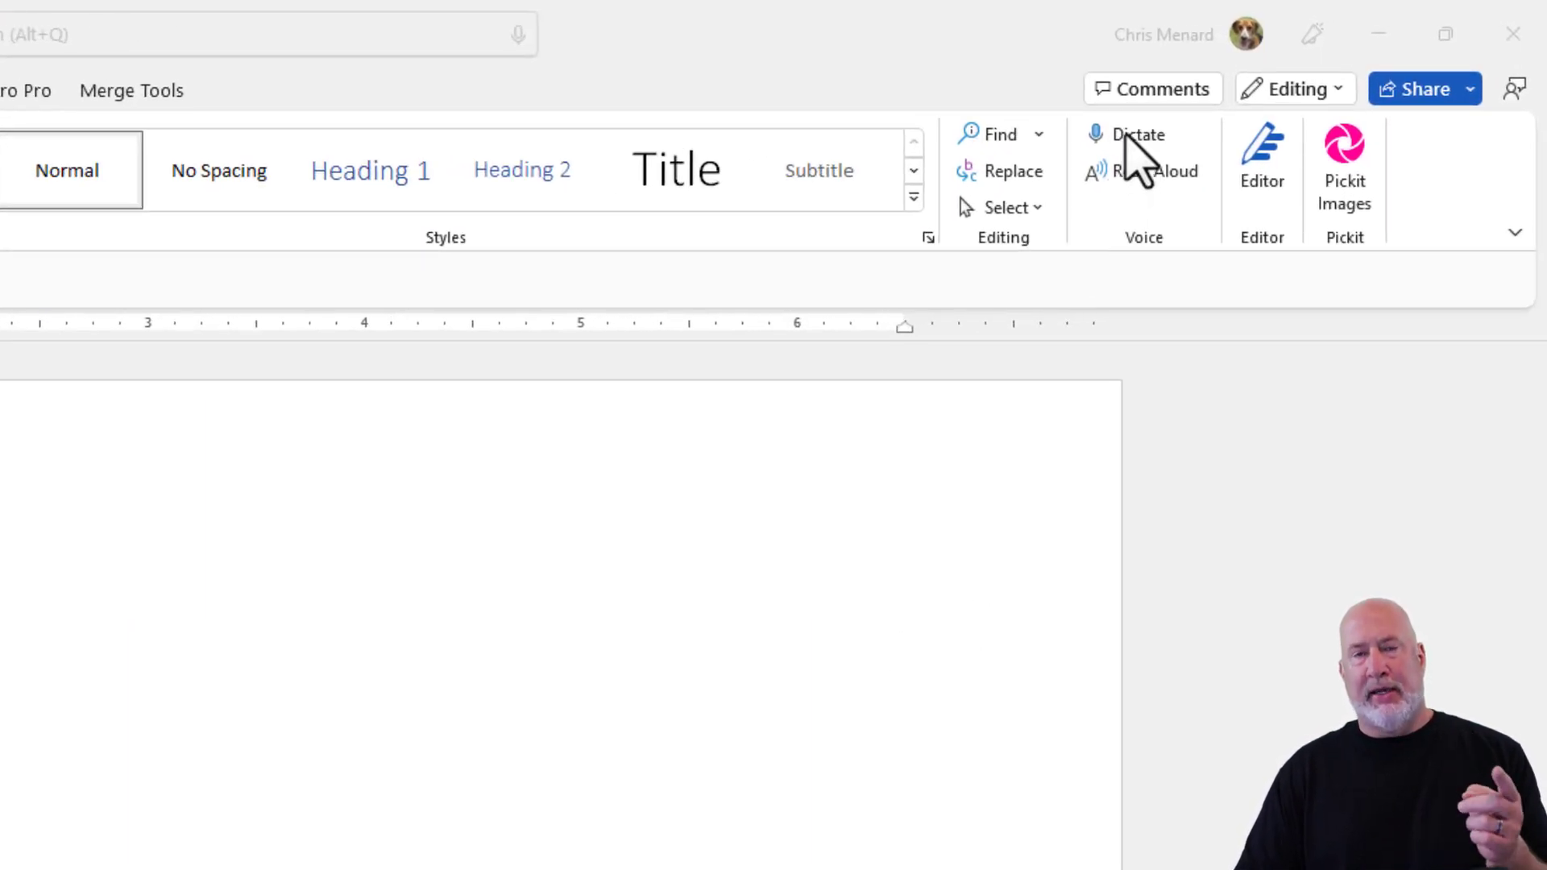
Start Dictate and speak the opening sentences about the listening bar in the corner
{"action": "left_click", "coordinate": [1126, 134]}
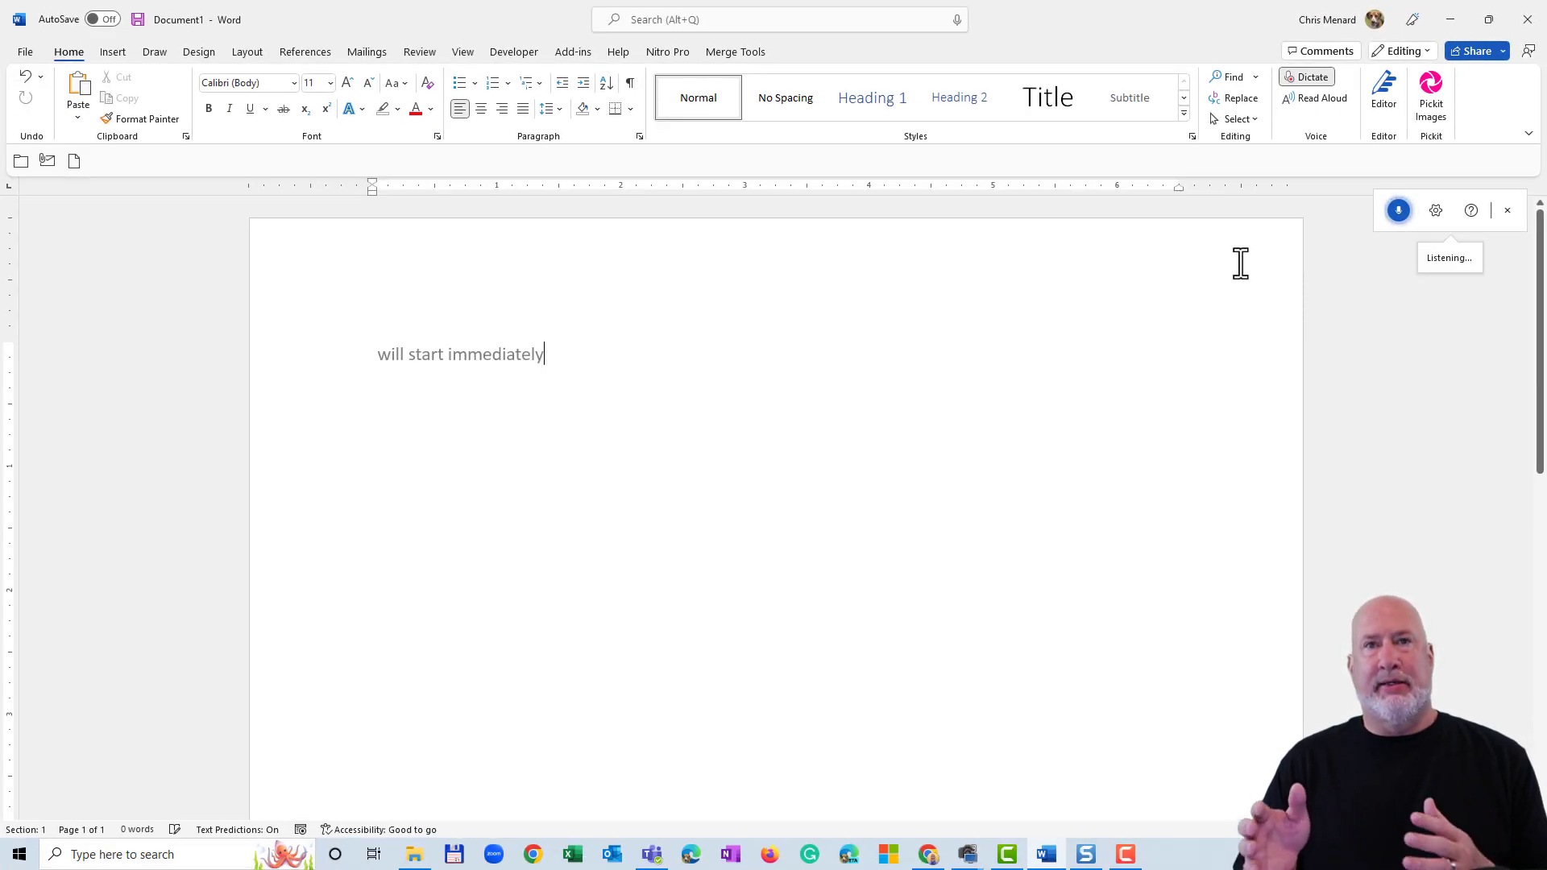
{"action": "type", "text": "it's immediately listening to maine"}
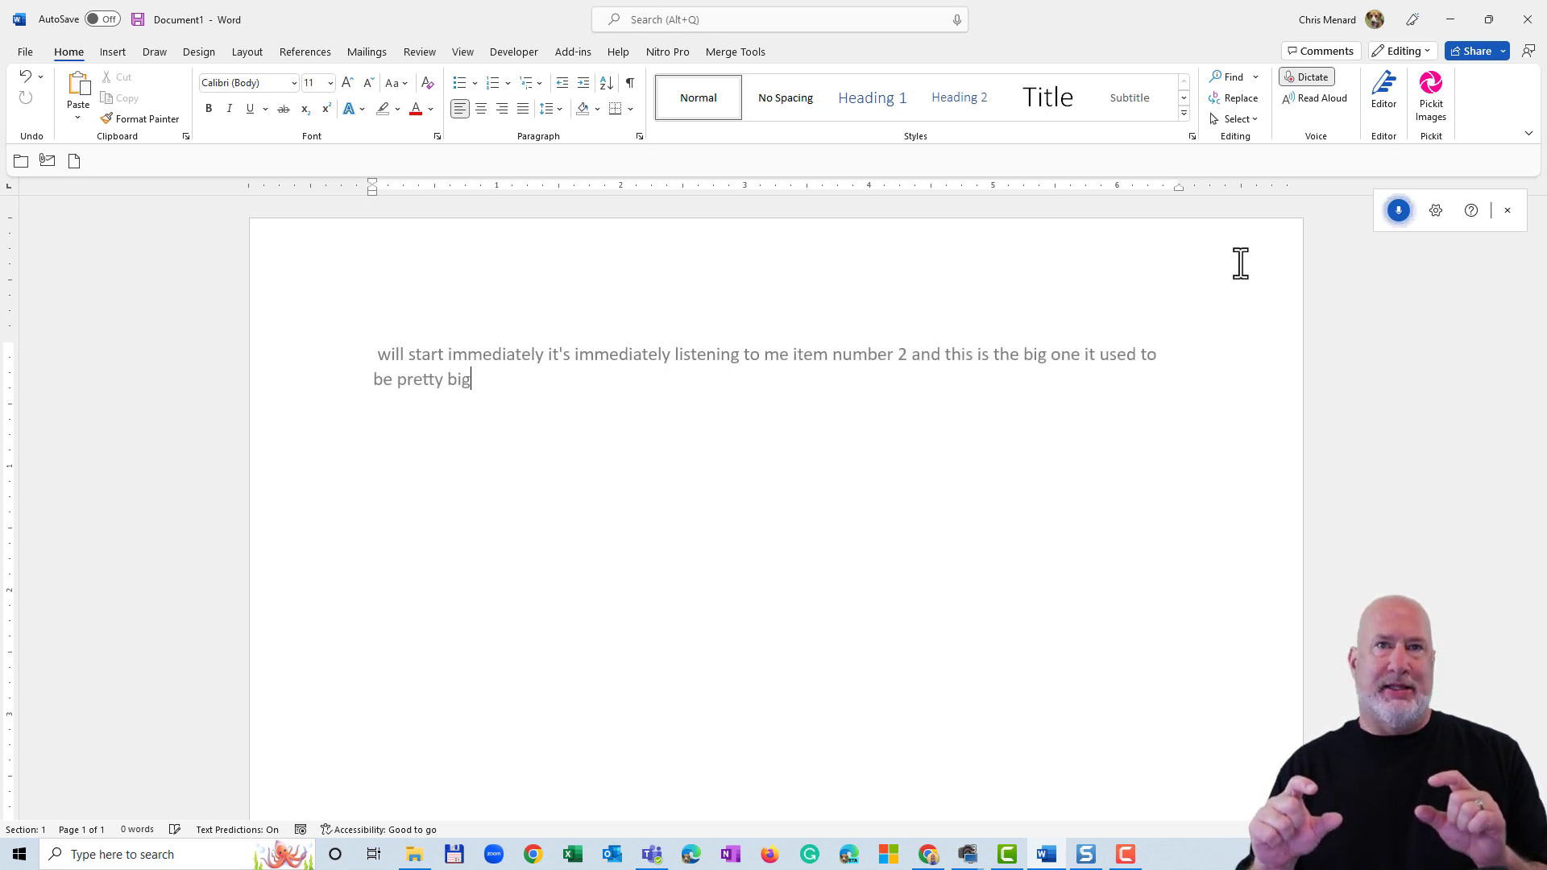
{"action": "type", "text": "a pretty big bar kind of sitting in the middle of your screen now it is up in the top corne"}
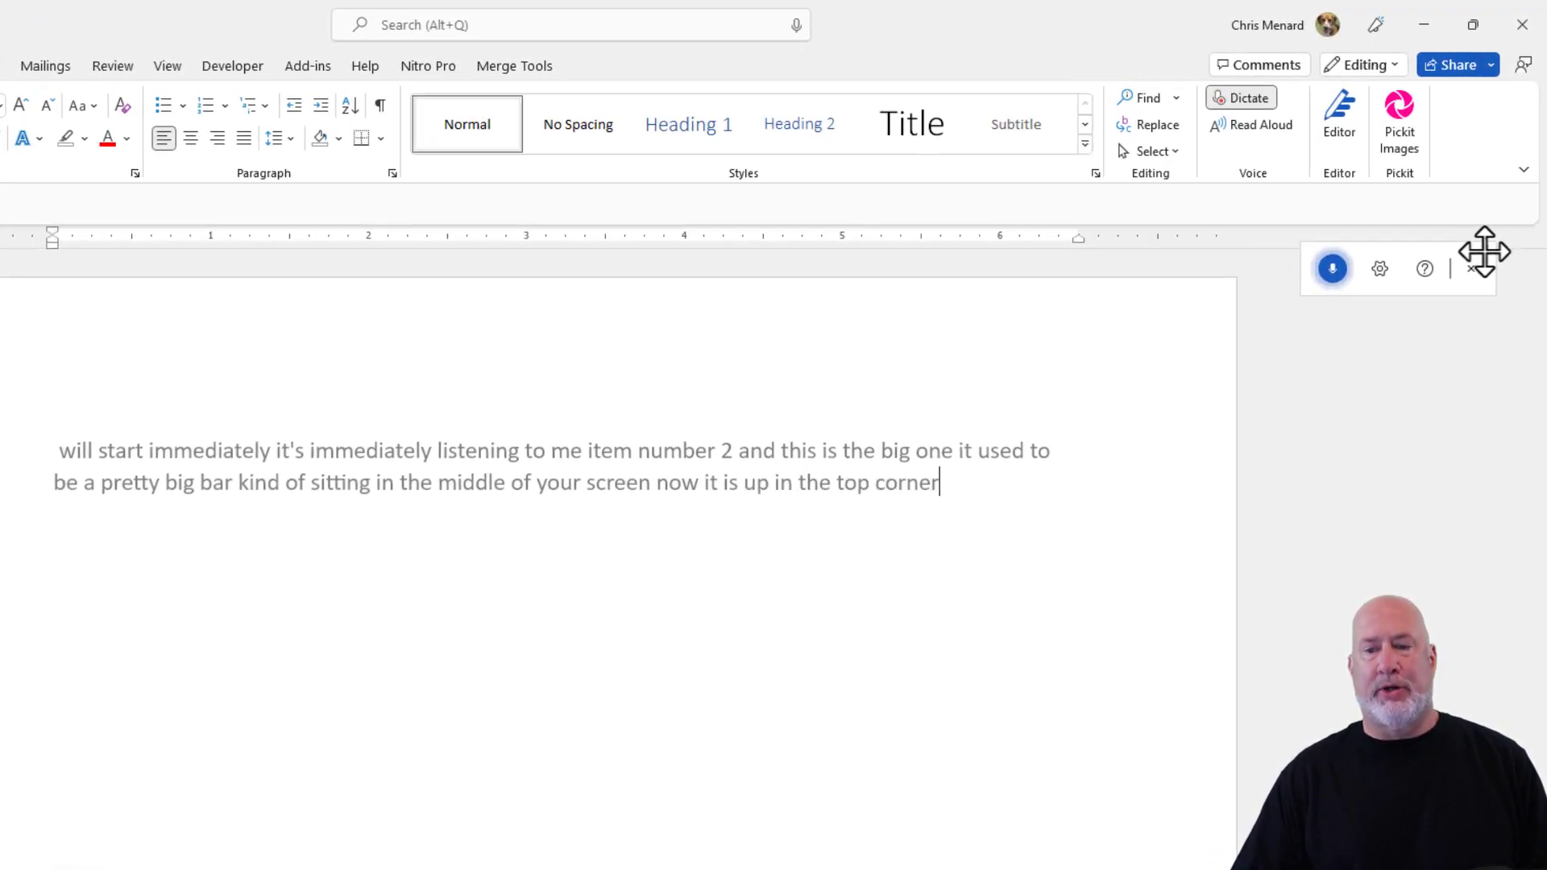
{"action": "type", "text": "right corner you can if you need to move it around with problem"}
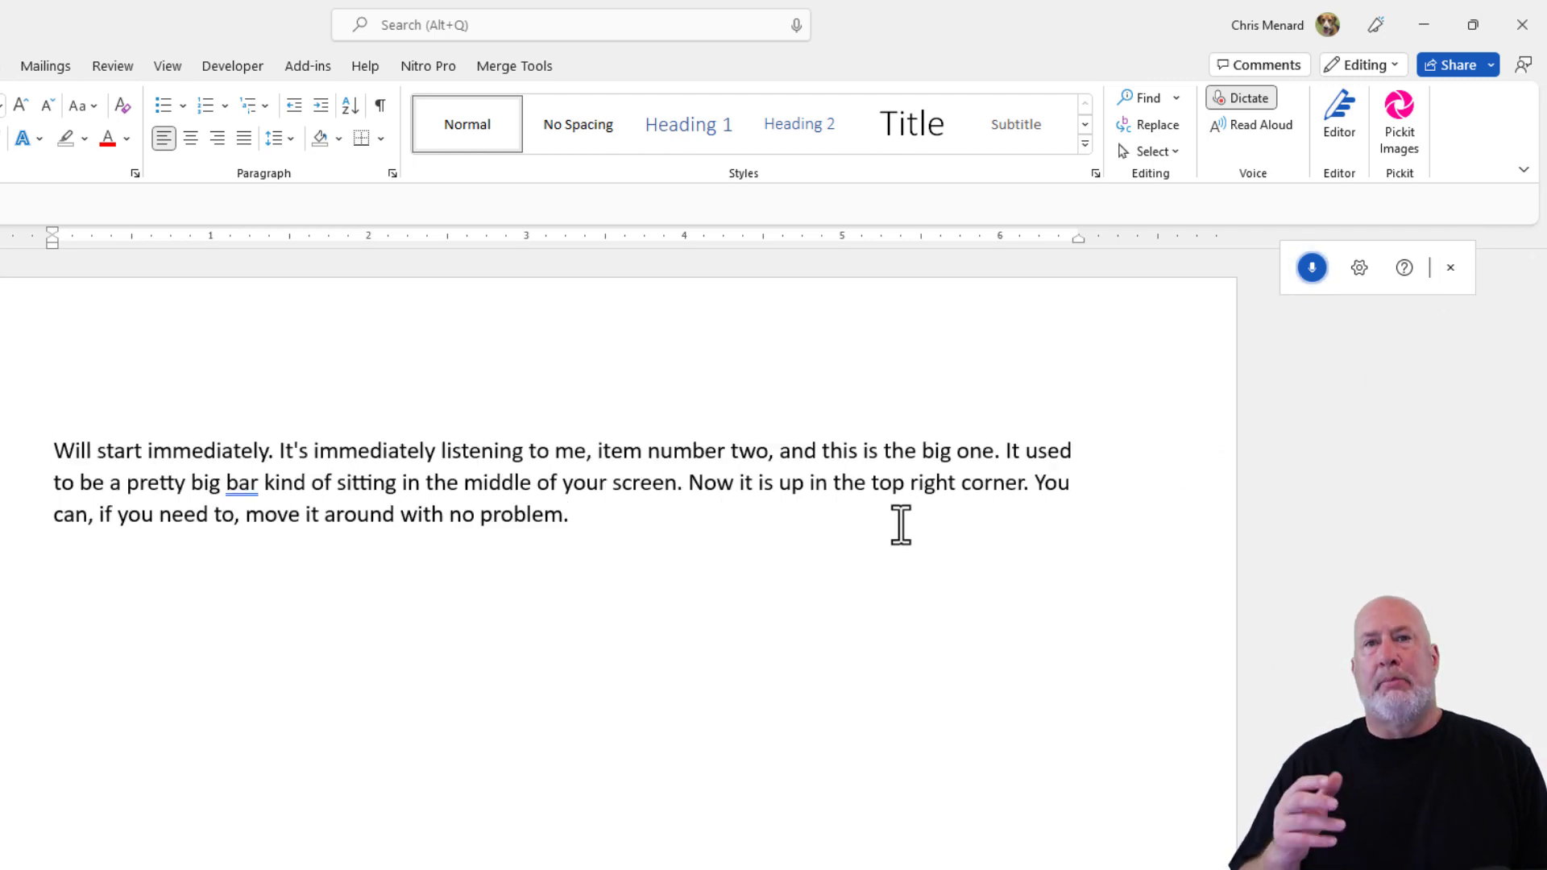
Dictate "My name is Chris Minard" and the auto-punctuated question to Susan about the store
{"action": "type", "text": "my name is menard"}
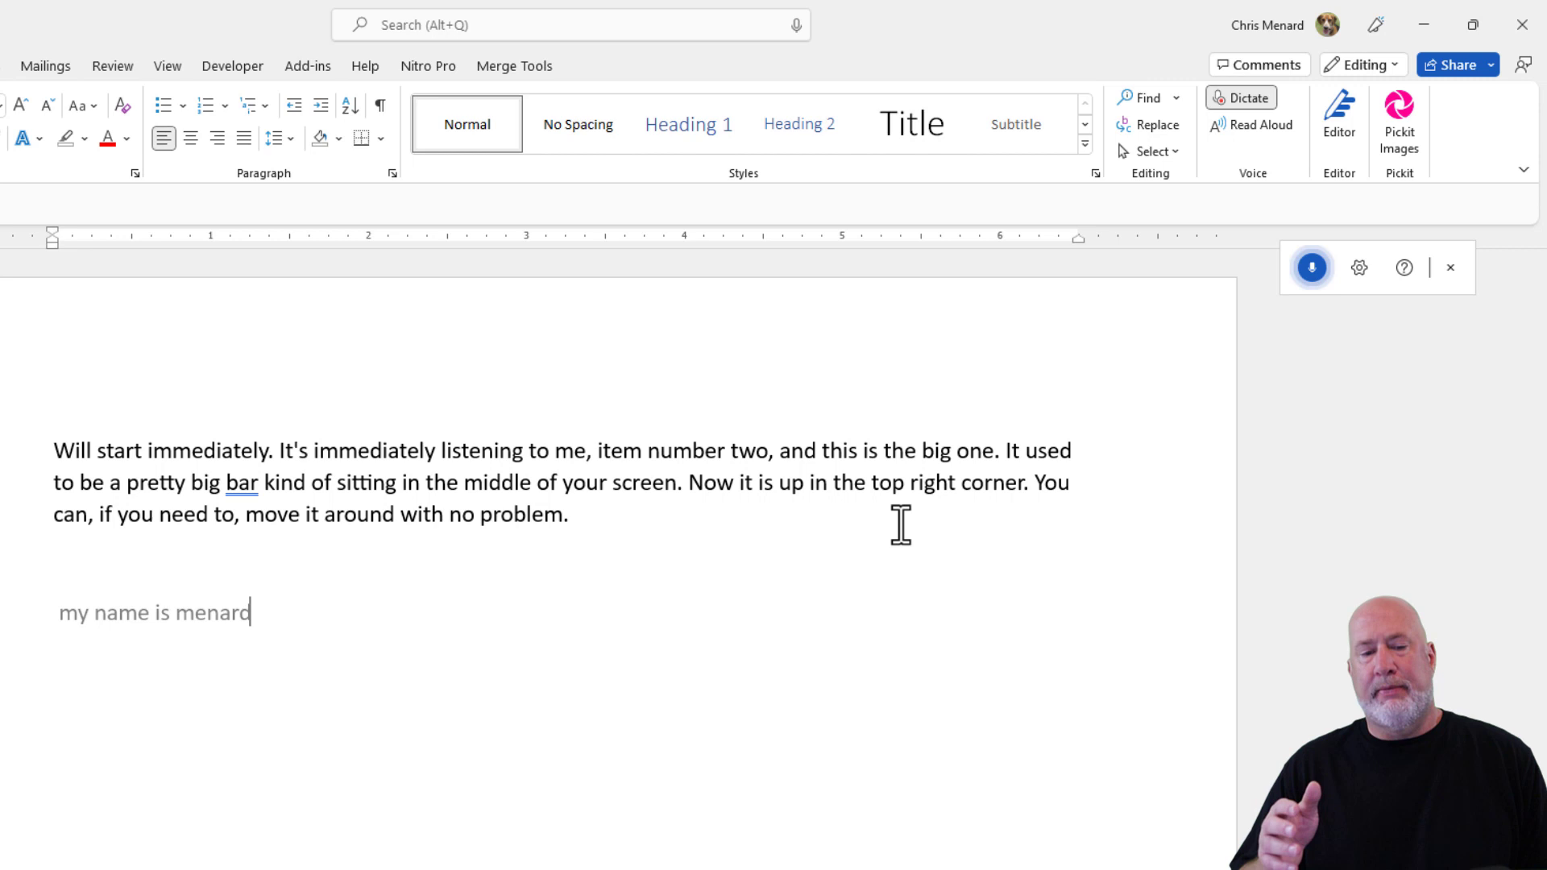
{"action": "type", "text": "My name is Chris Minard. so is"}
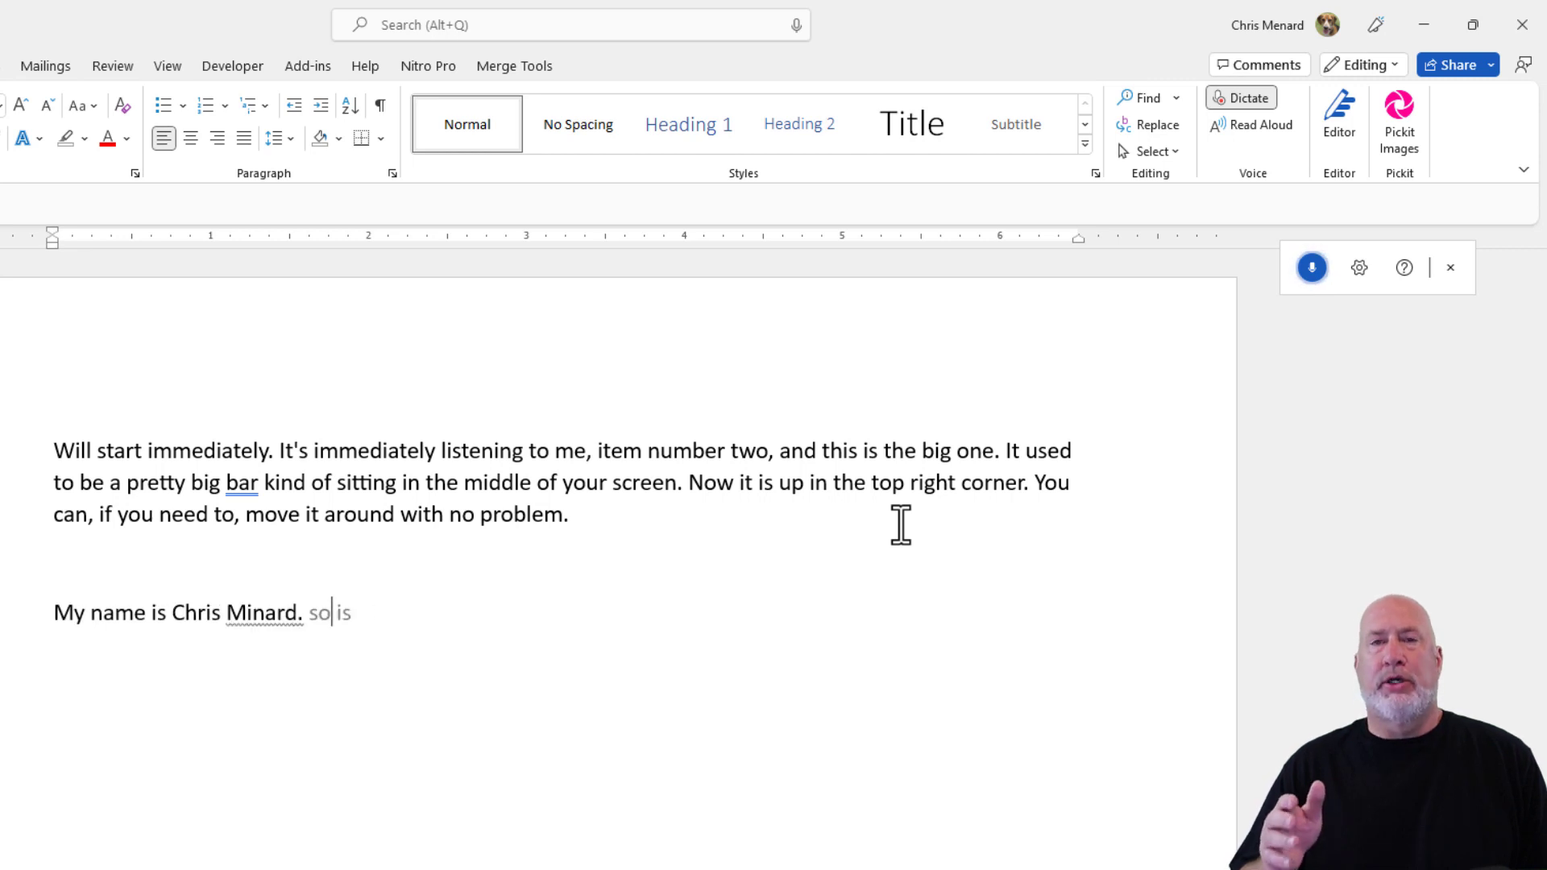
{"action": "type", "text": "susan are you going to the store next week?"}
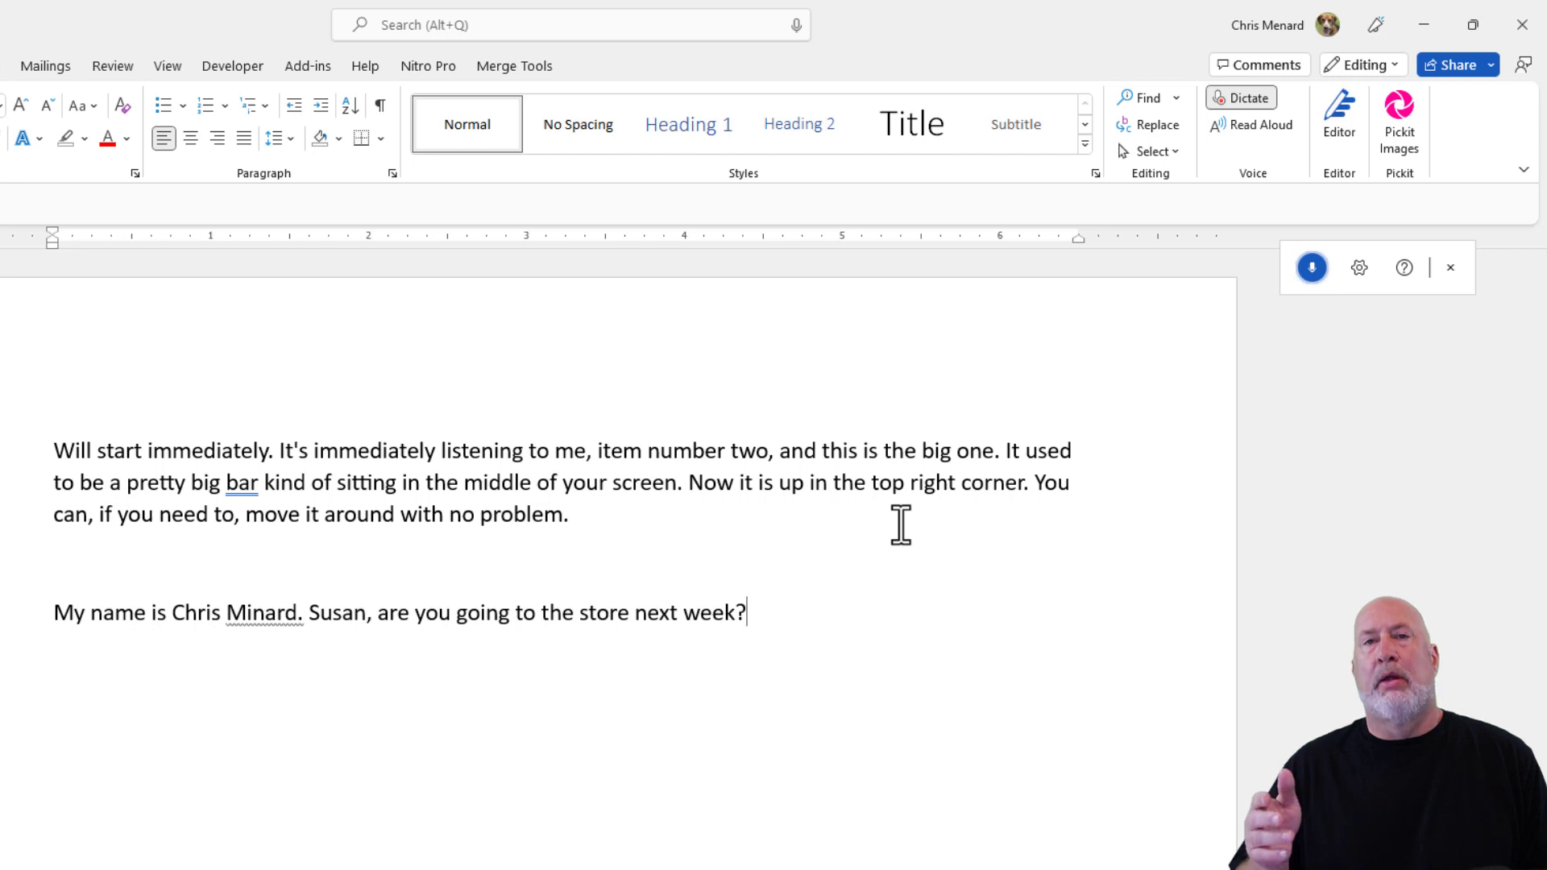
{"action": "type", "text": "auto"}
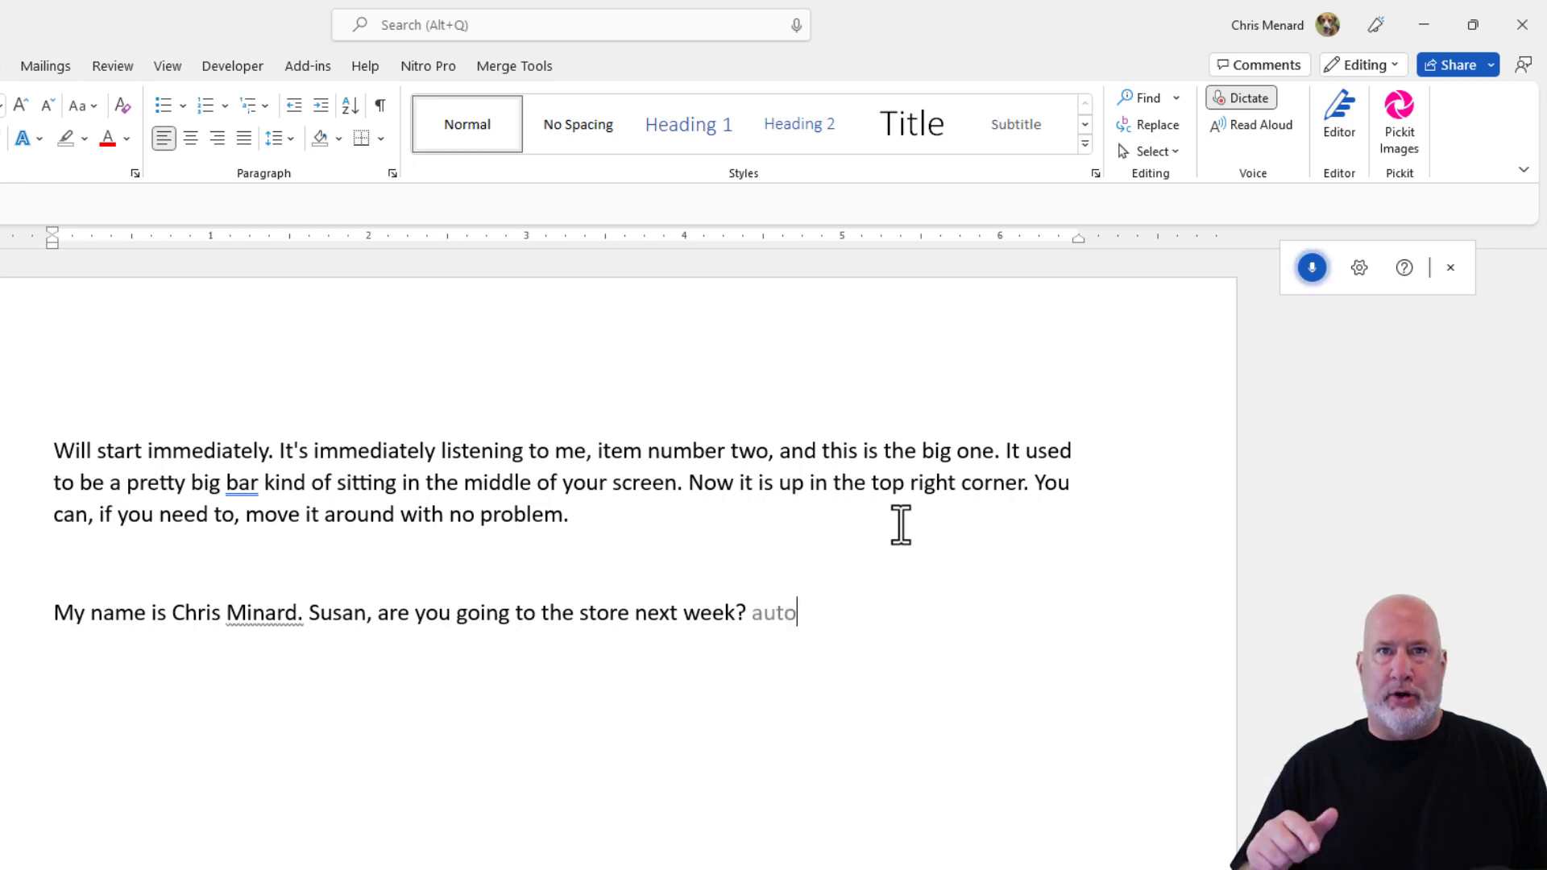
{"action": "type", "text": "punctuate is already turned on that's those who"}
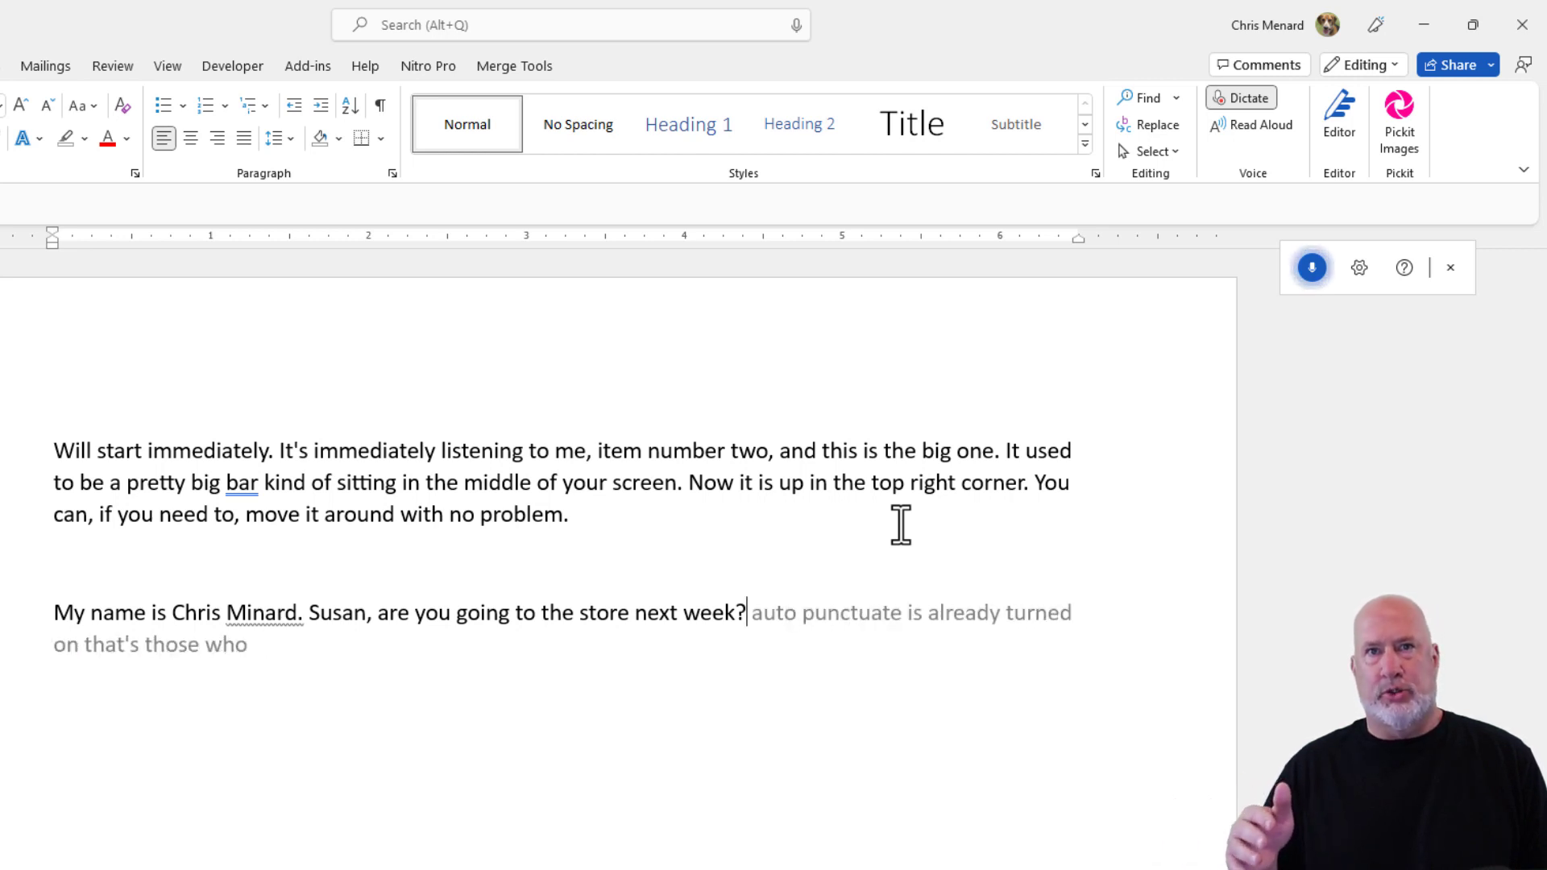
Dictate the sentences noting the question mark was picked up automatically
{"action": "type", "text": "'cause i said susan he going to the store next and it"}
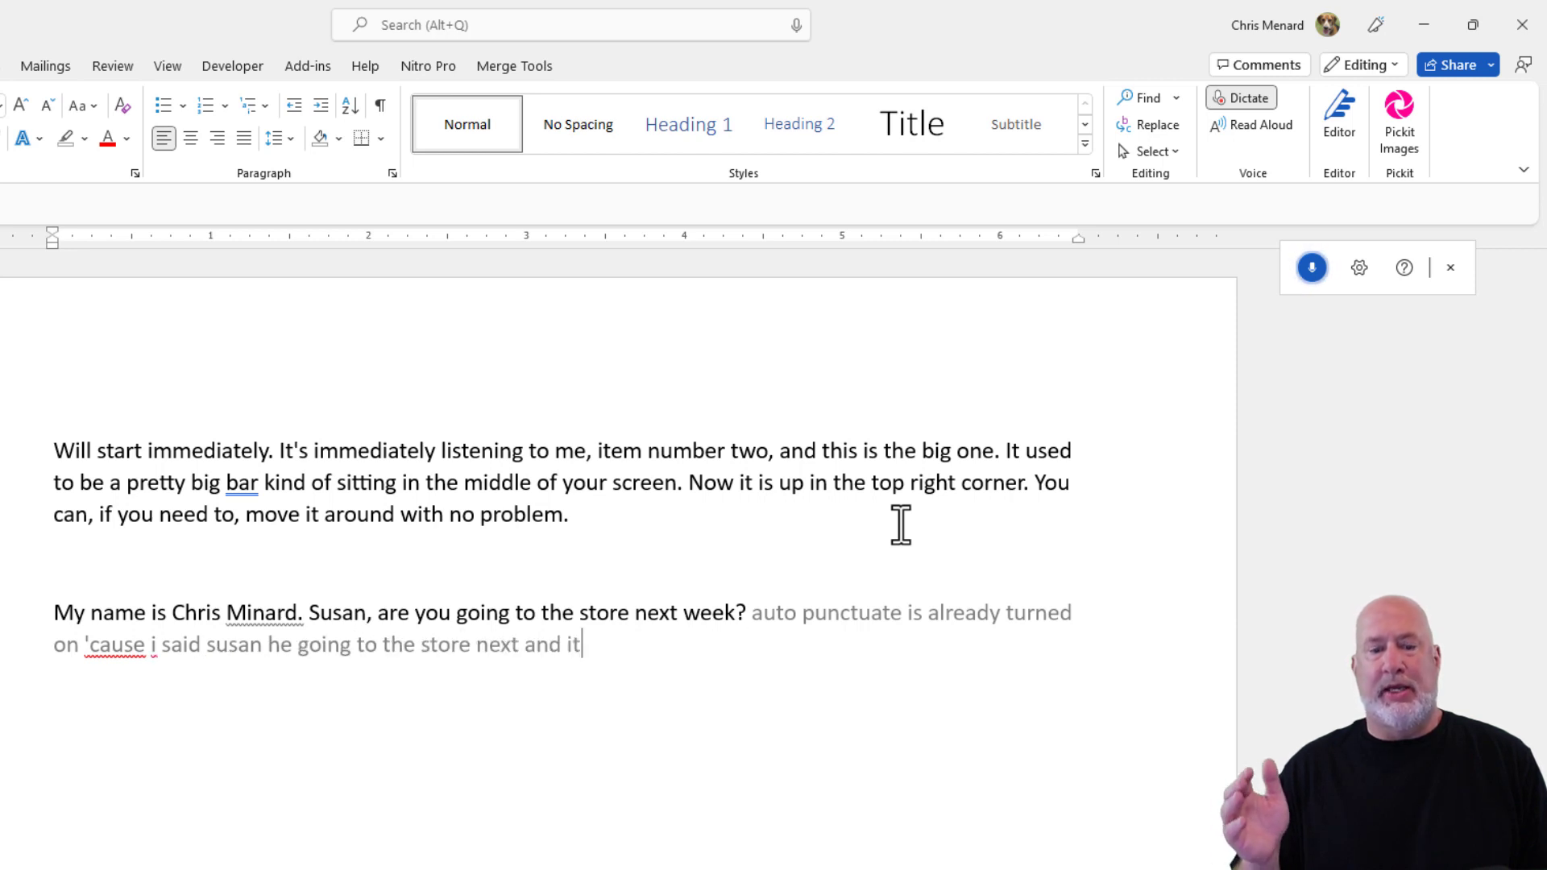
{"action": "type", "text": "week and it picked up the question"}
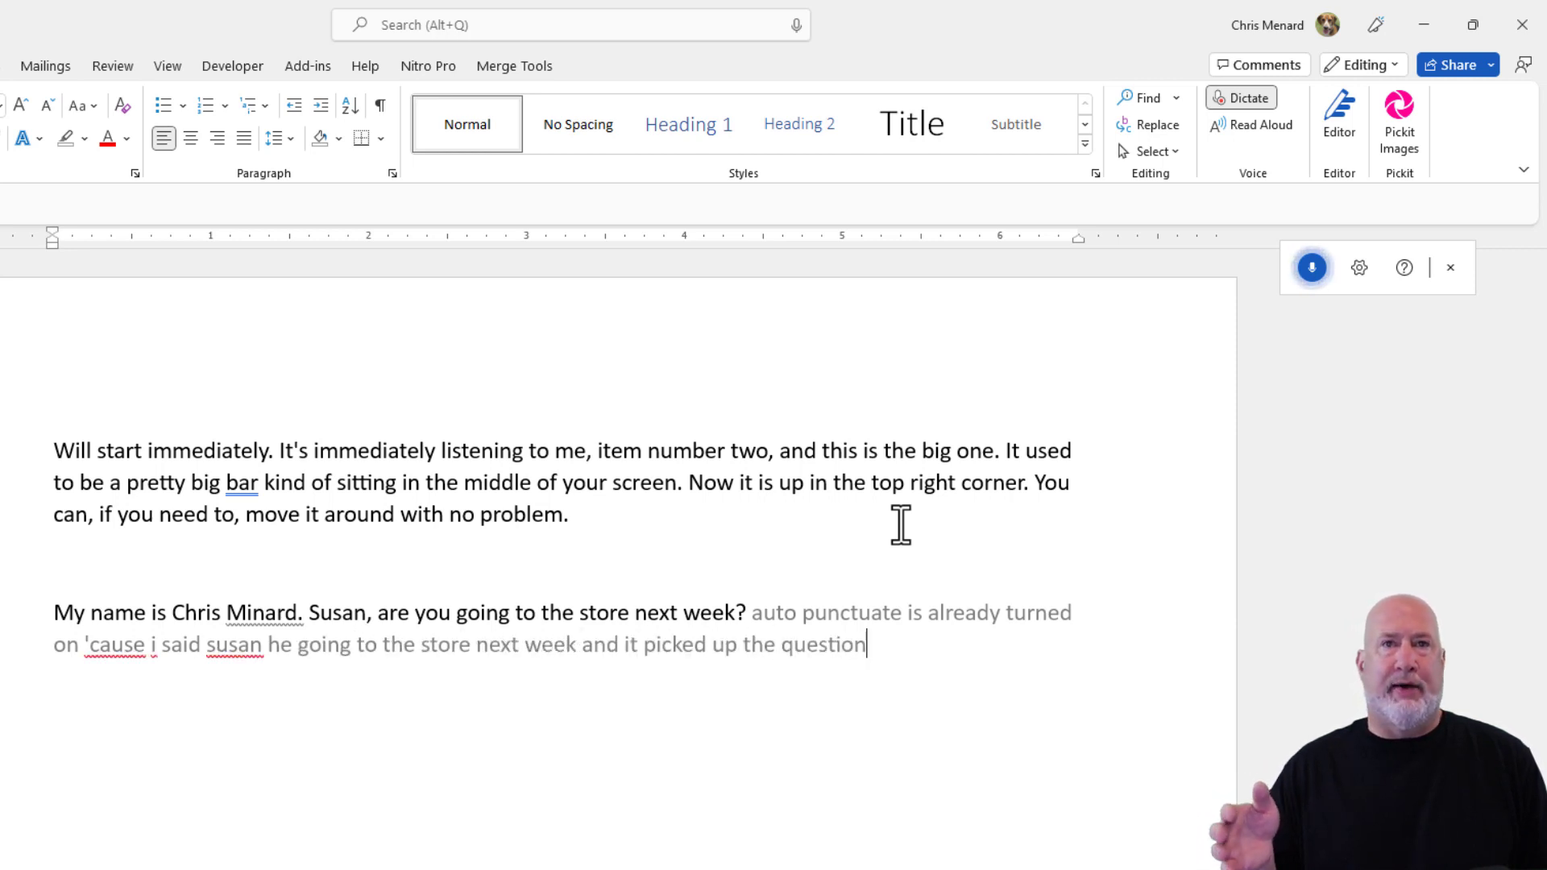
{"action": "type", "text": "mark so i don't have to say the"}
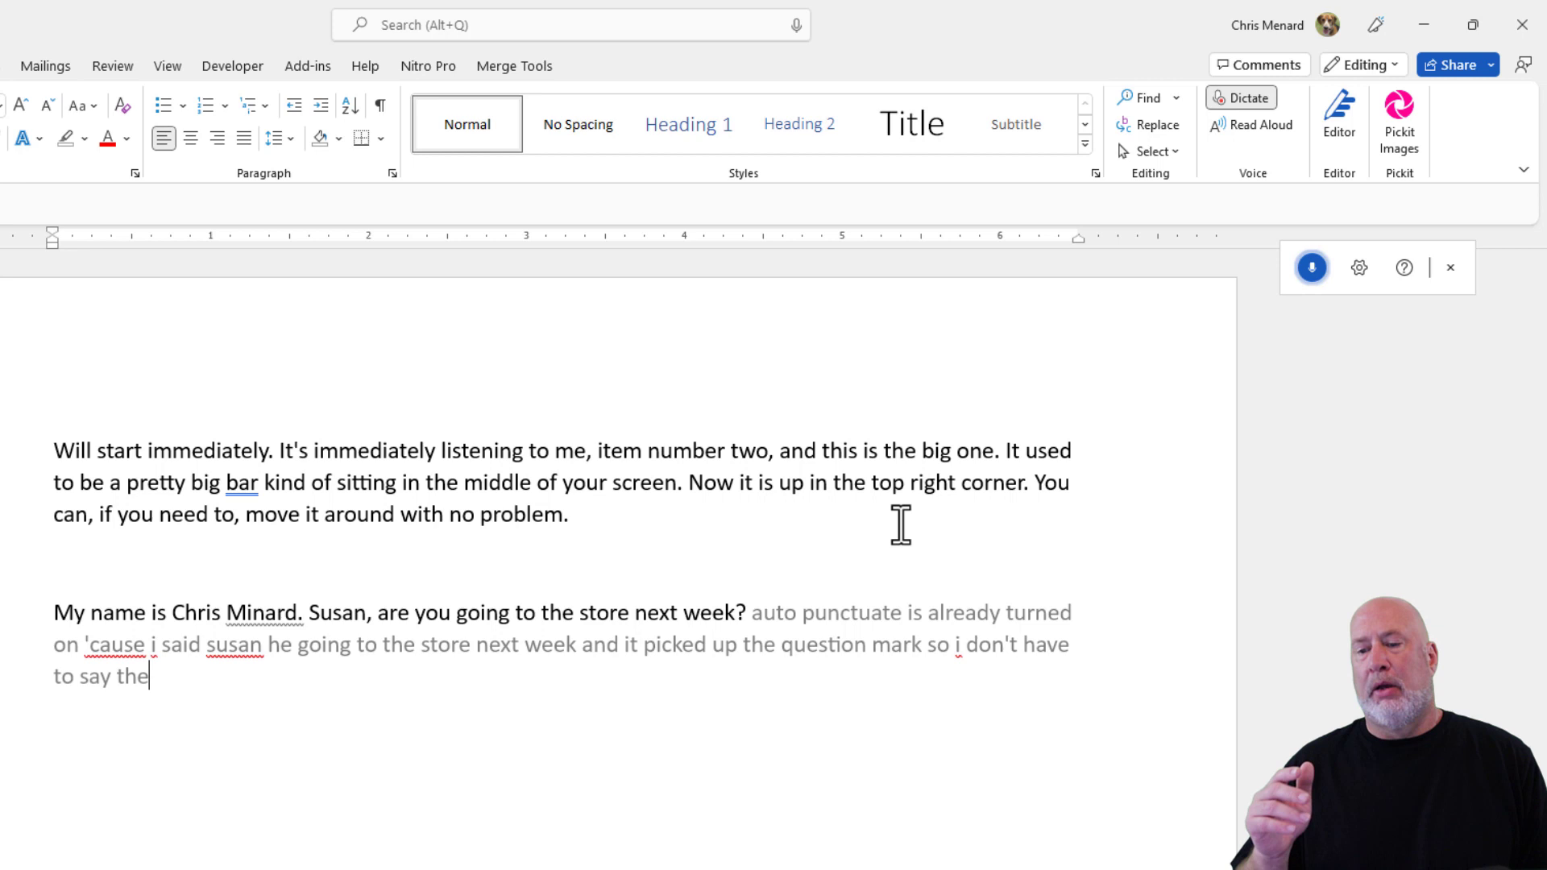
{"action": "type", "text": "the question mark. Also."}
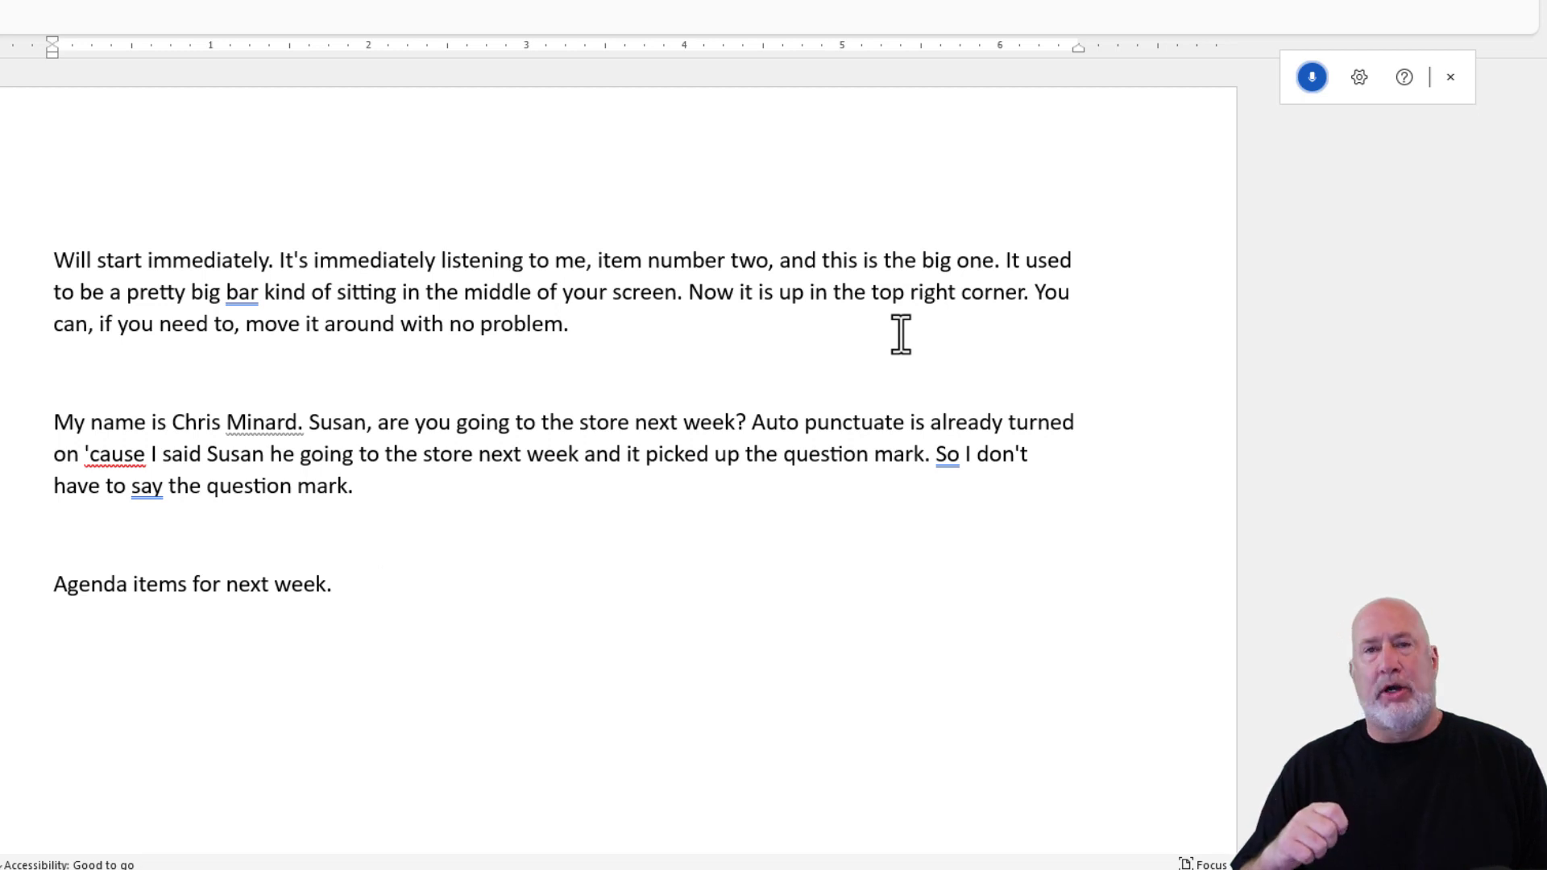
Dictate a numbered list: pivot tables, headers and footers in Word, delayed delivery in Outlook
{"action": "type", "text": "start numbered list"}
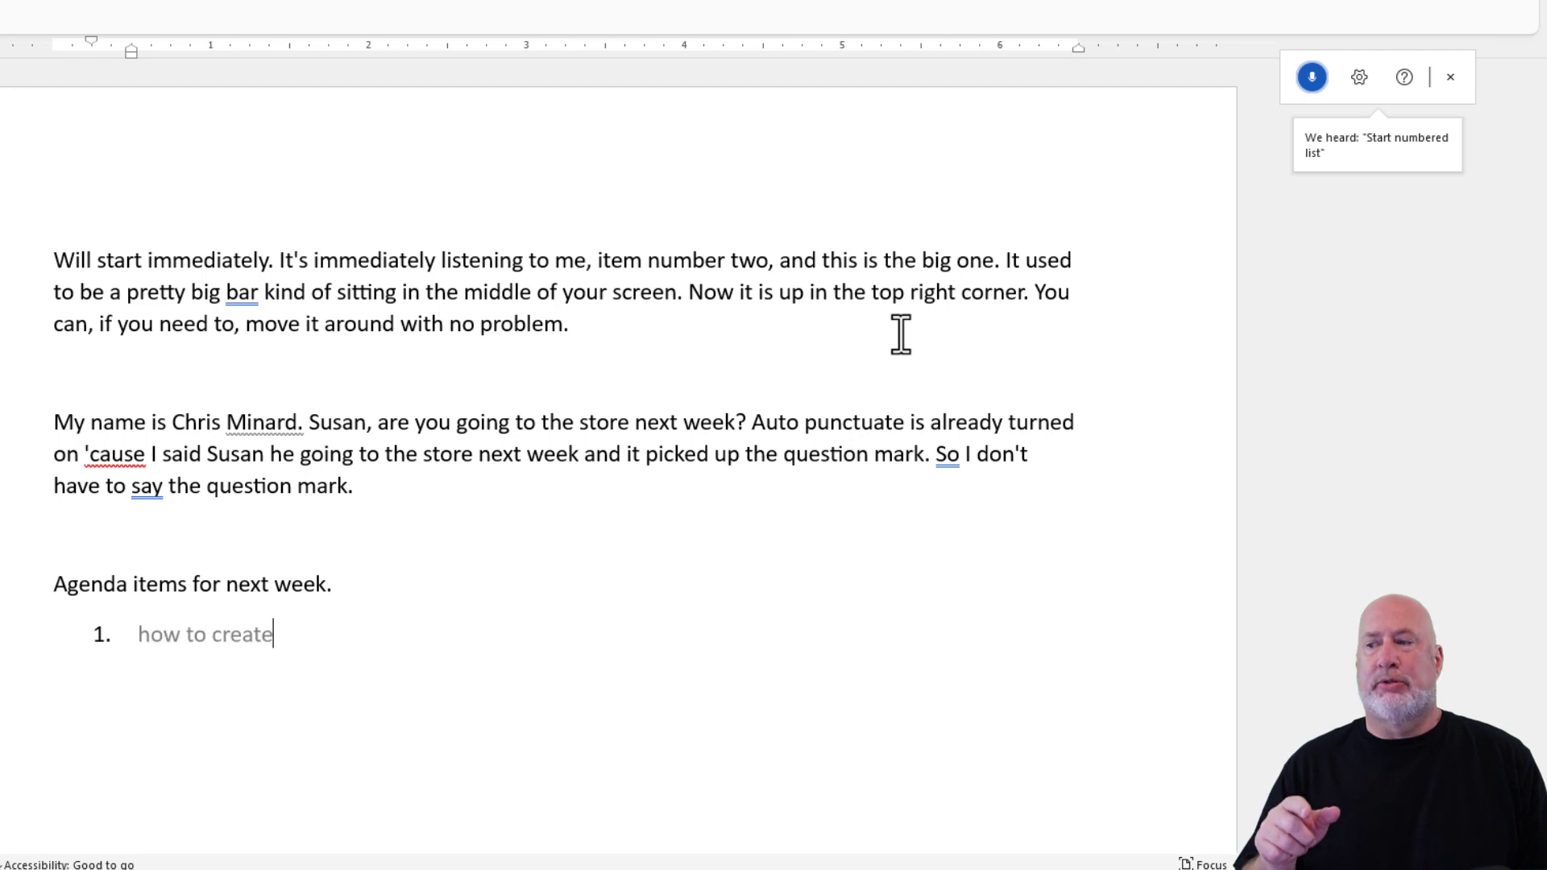
{"action": "type", "text": "pivot tables?"}
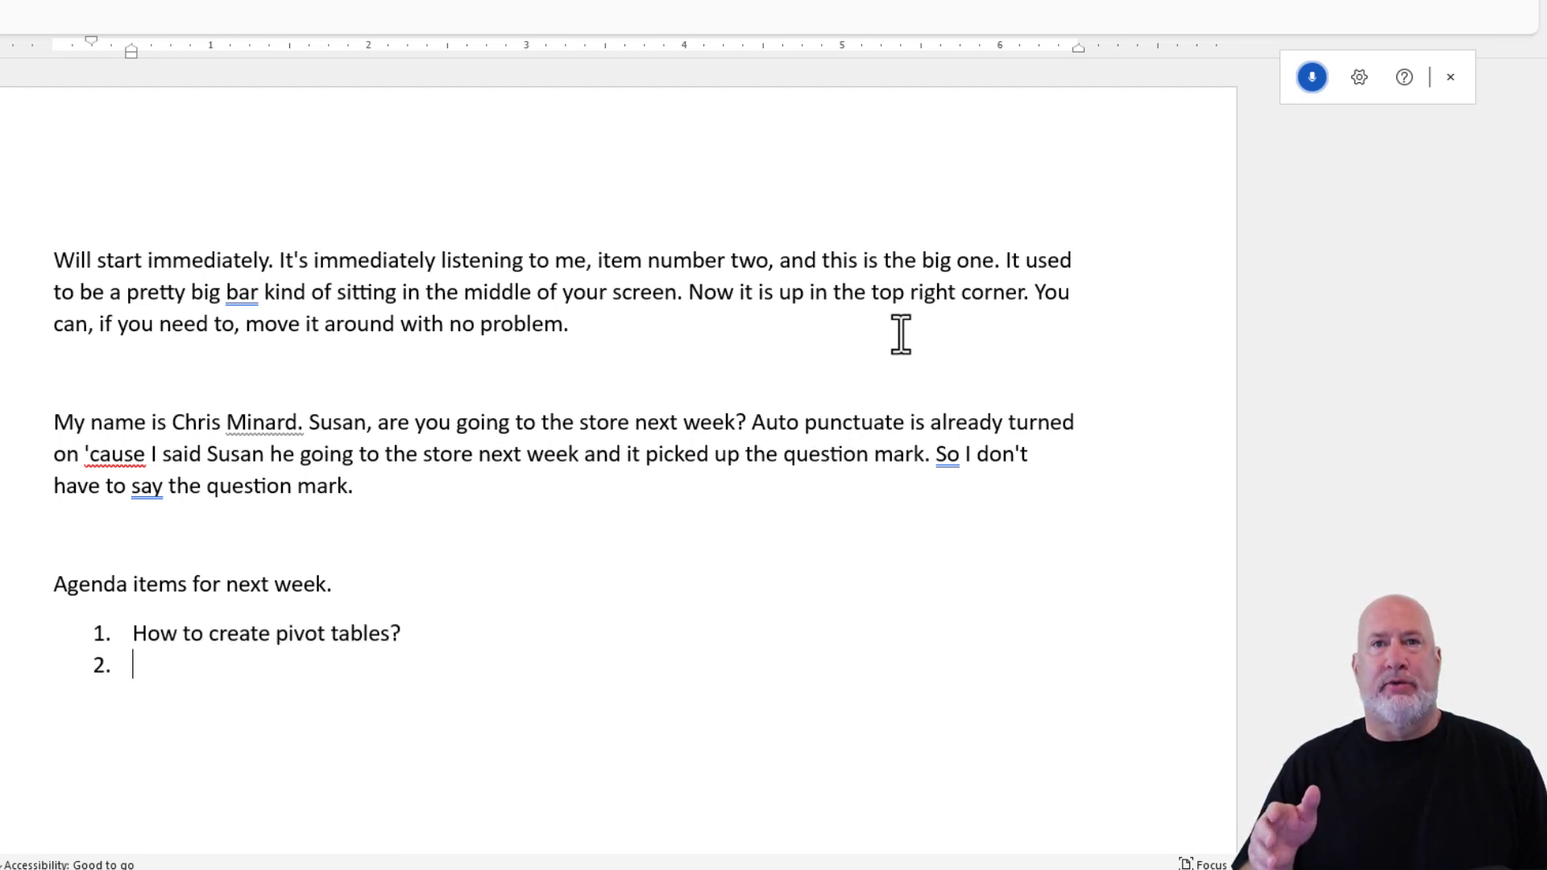
{"action": "type", "text": "how to create headers and footers microsoft word"}
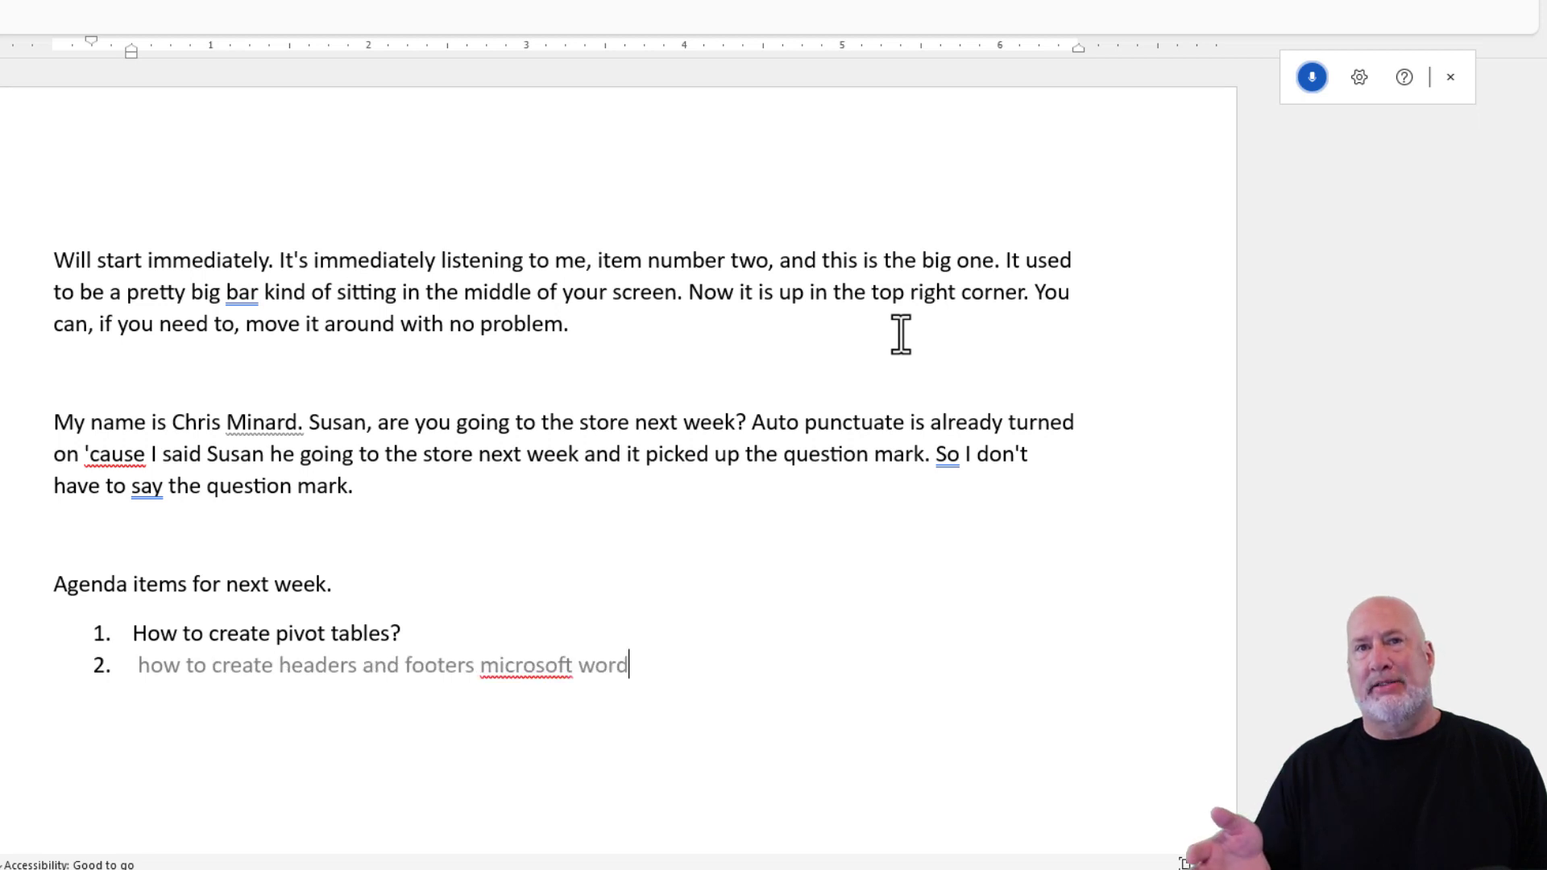
{"action": "type", "text": "in microsoft word next line"}
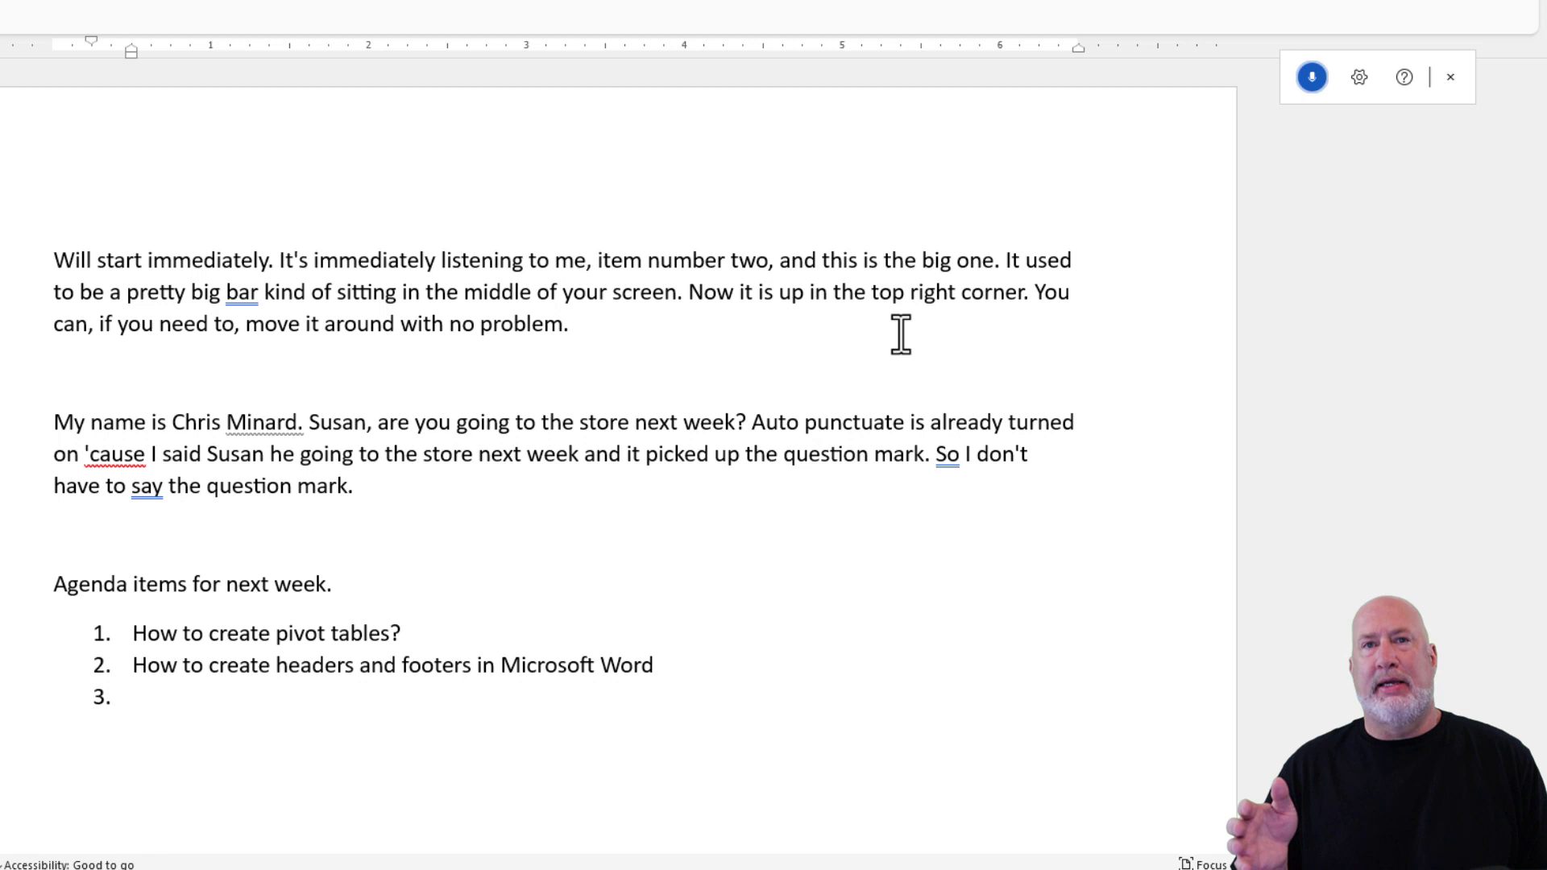
{"action": "type", "text": "how to do a delayed in my"}
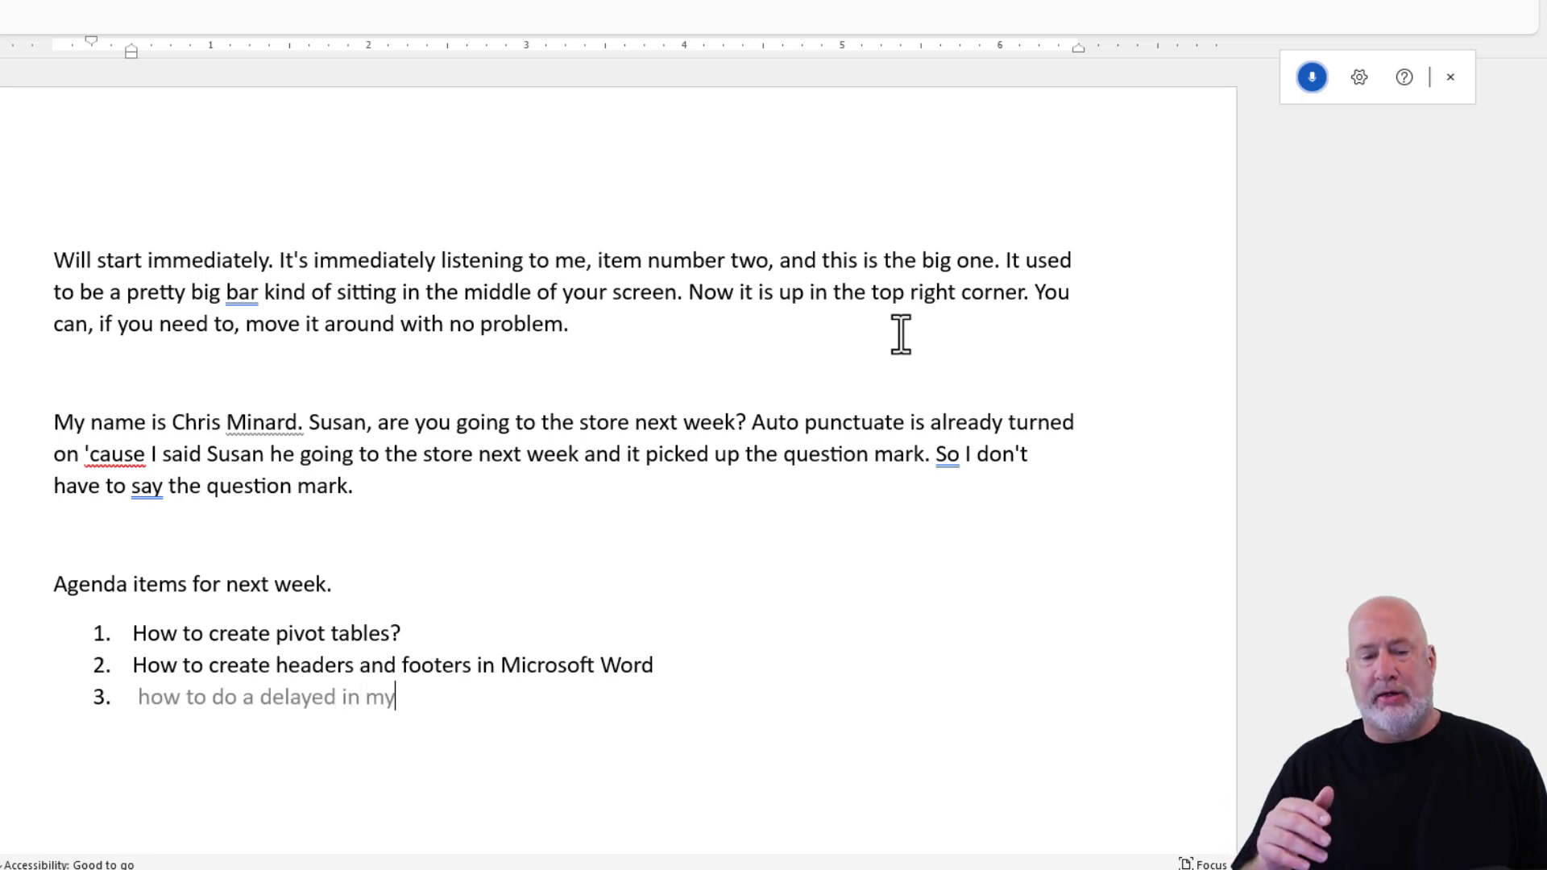
{"action": "type", "text": "delivery in microsoft outlook next"}
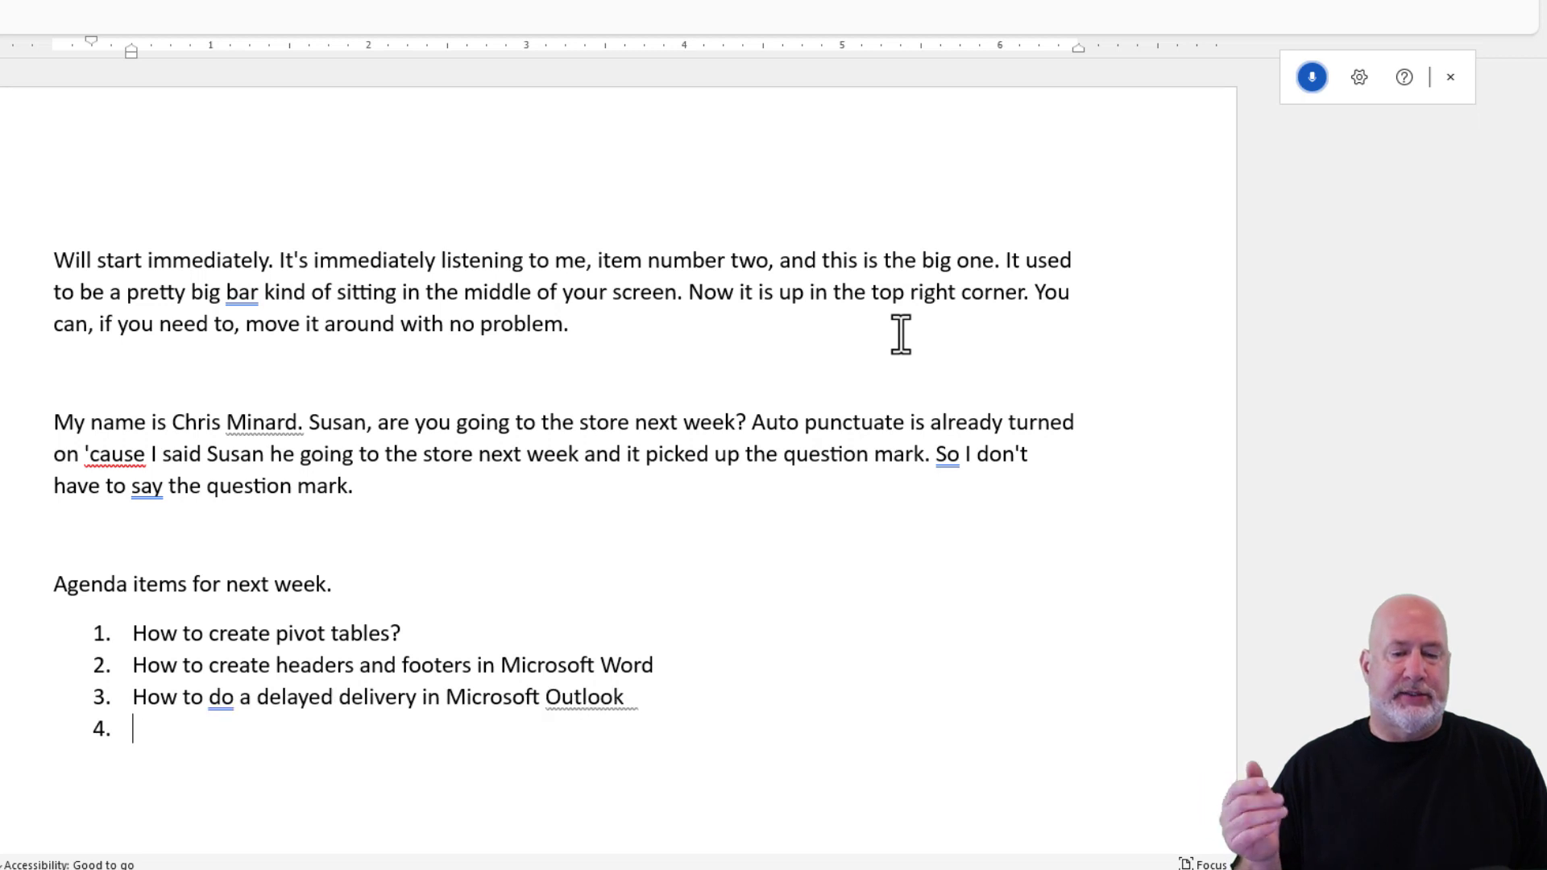
Begin a new paragraph below the list about the microphone already being on
{"action": "type", "text": "my microphone was on the way so i already had a looking around"}
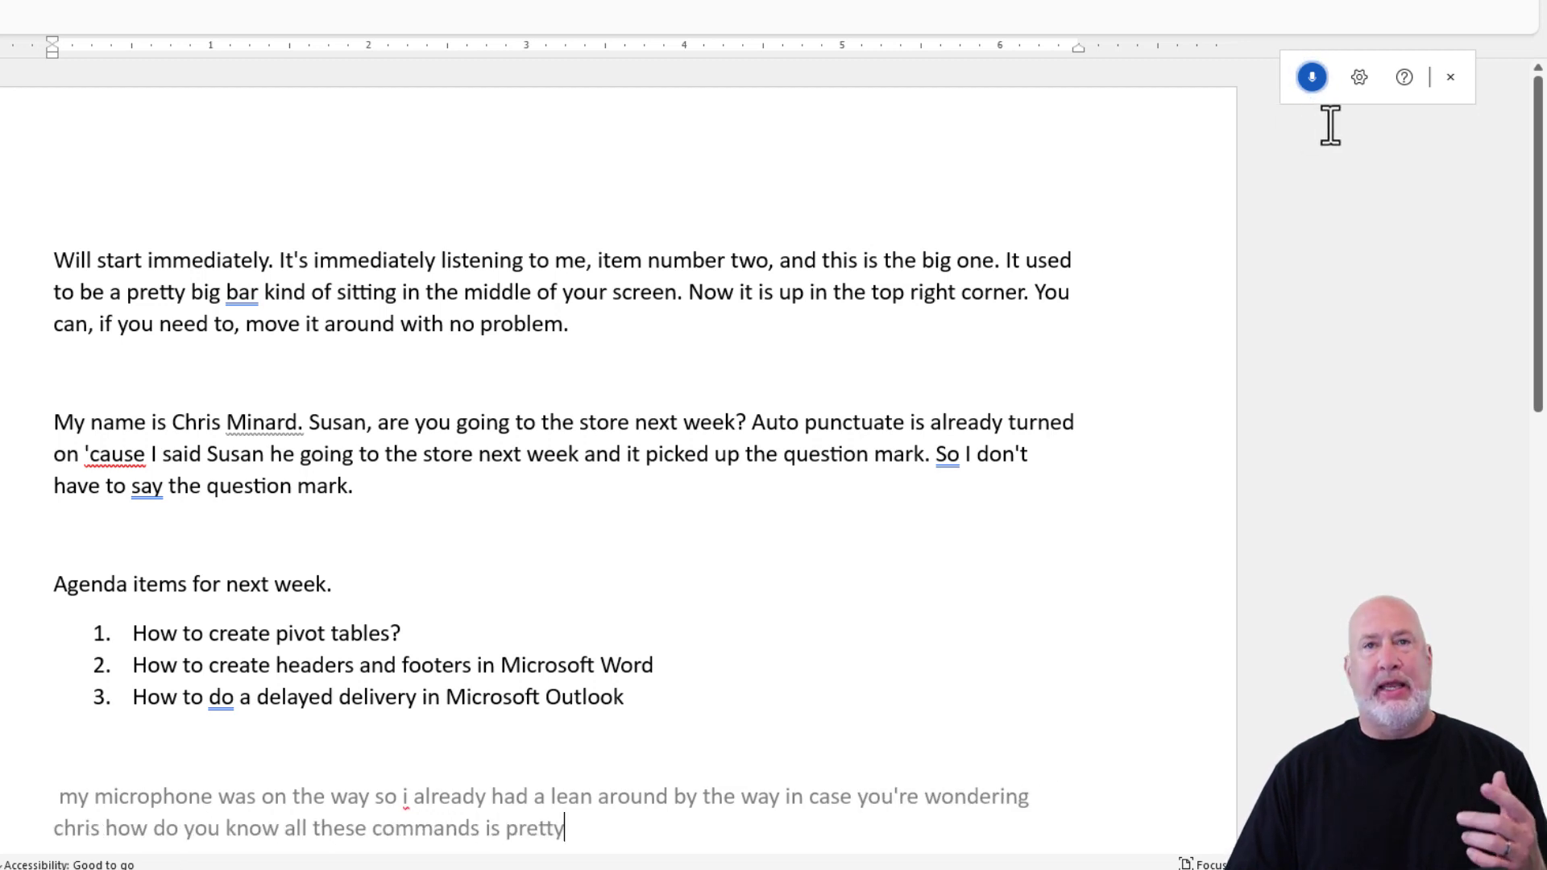
Continue dictating the paragraph below the agenda list
{"action": "type", "text": "simple even why you have"}
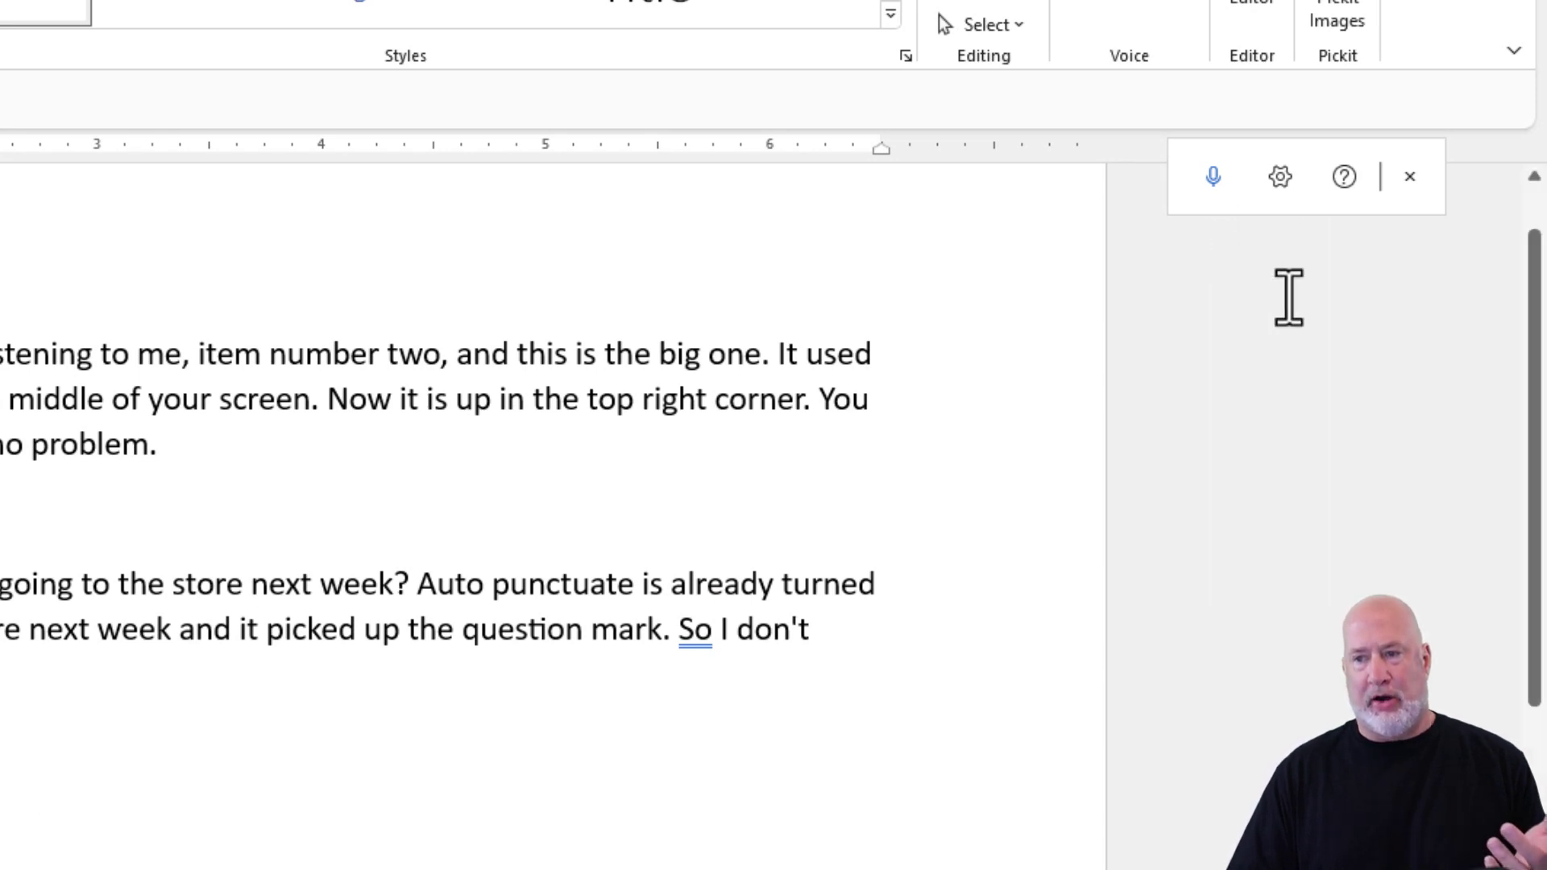
{"action": "mouse_move", "coordinate": [1278, 177]}
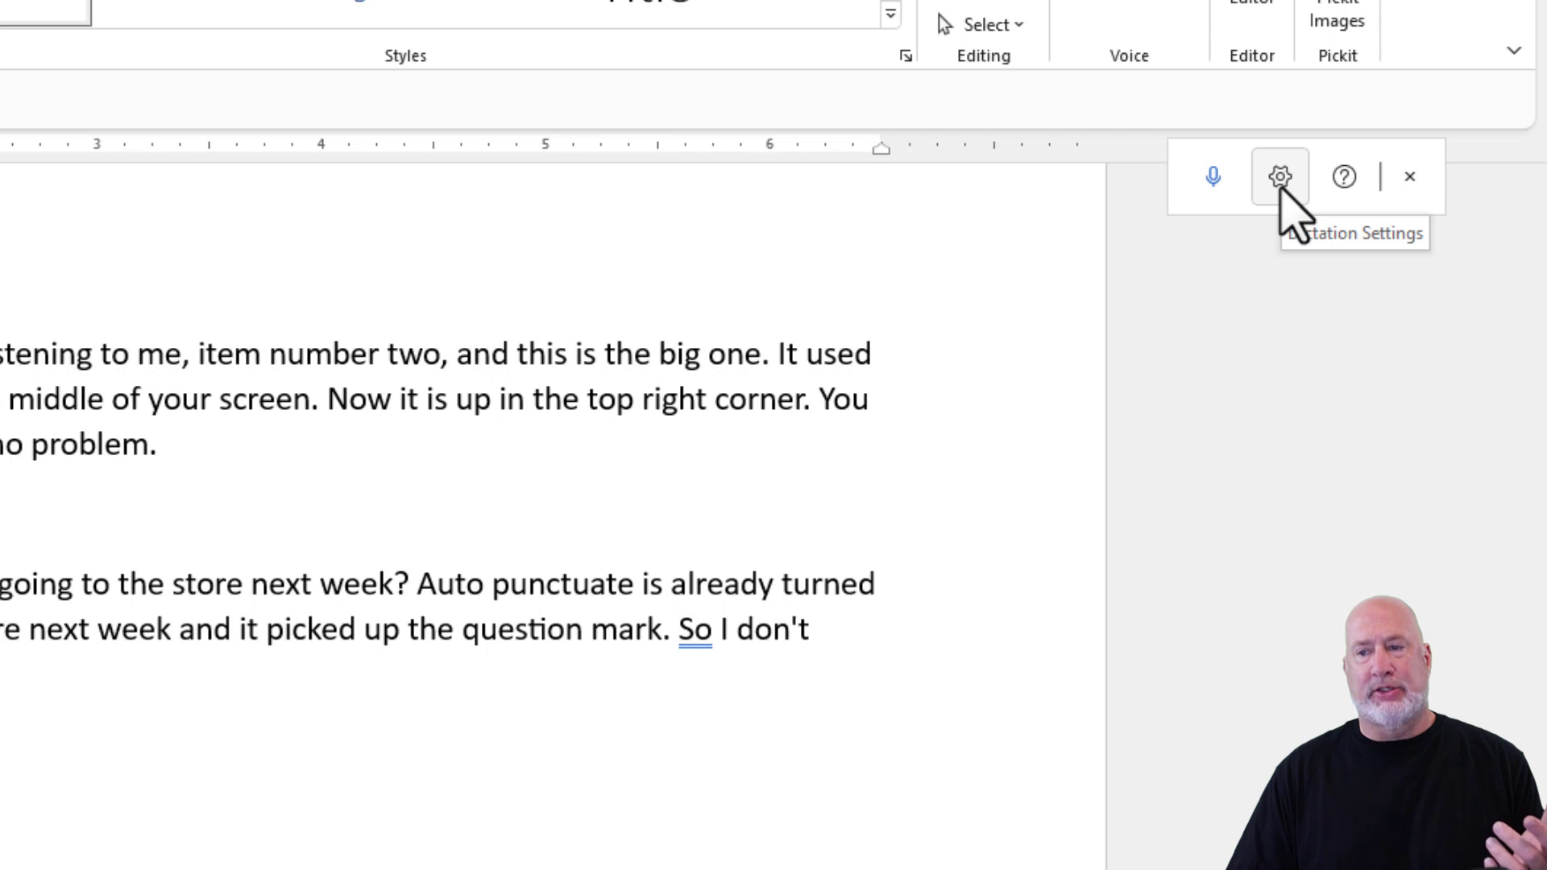
Review the Dictation settings and expand the microphone dropdown
{"action": "left_click", "coordinate": [1278, 178]}
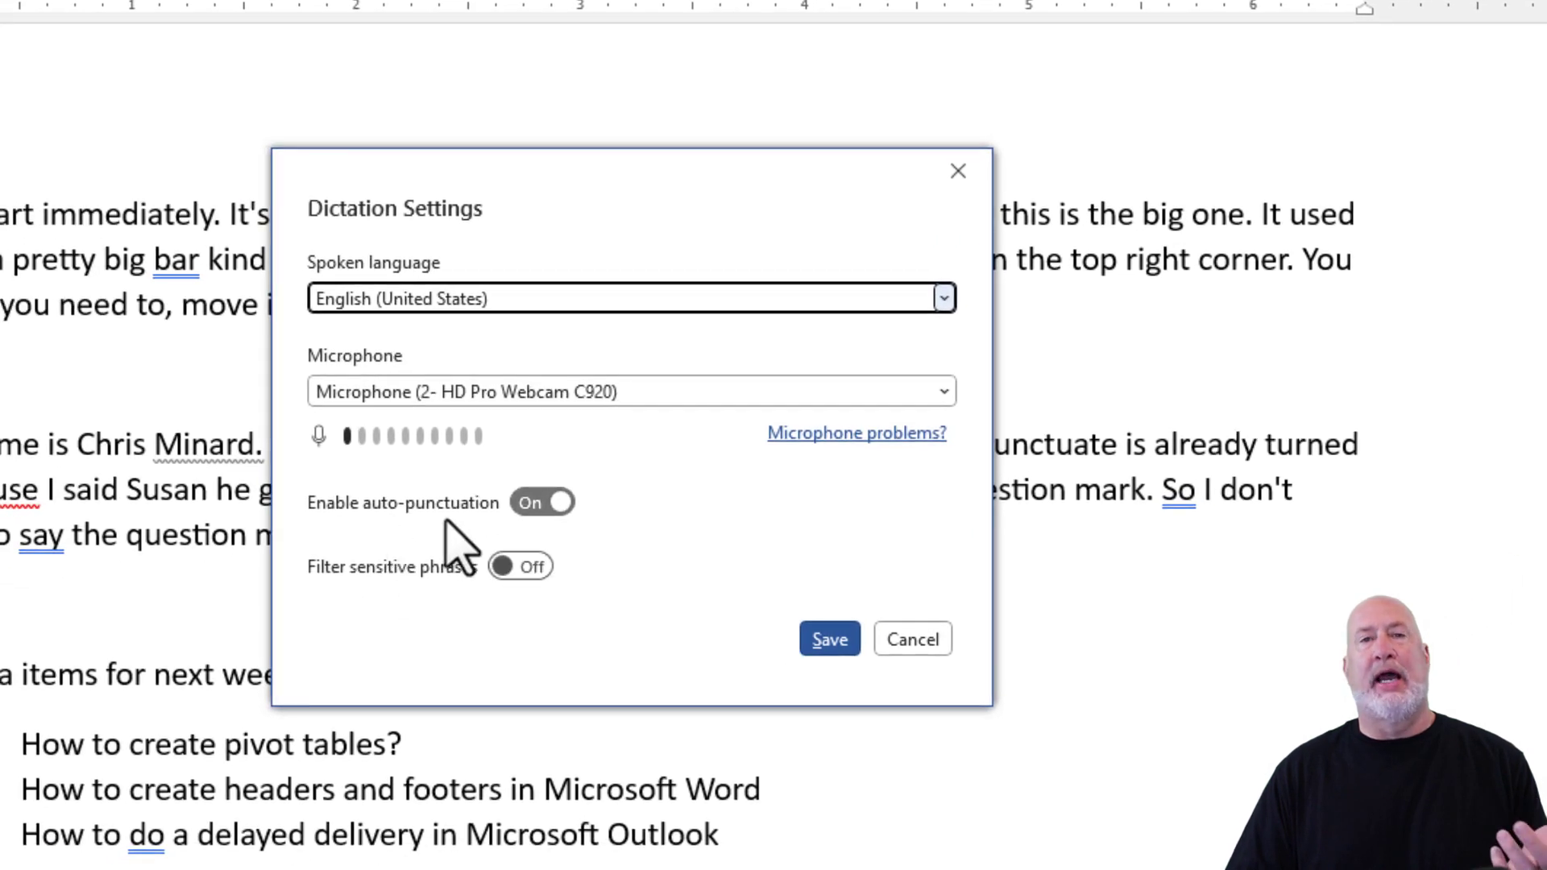
{"action": "mouse_move", "coordinate": [495, 607]}
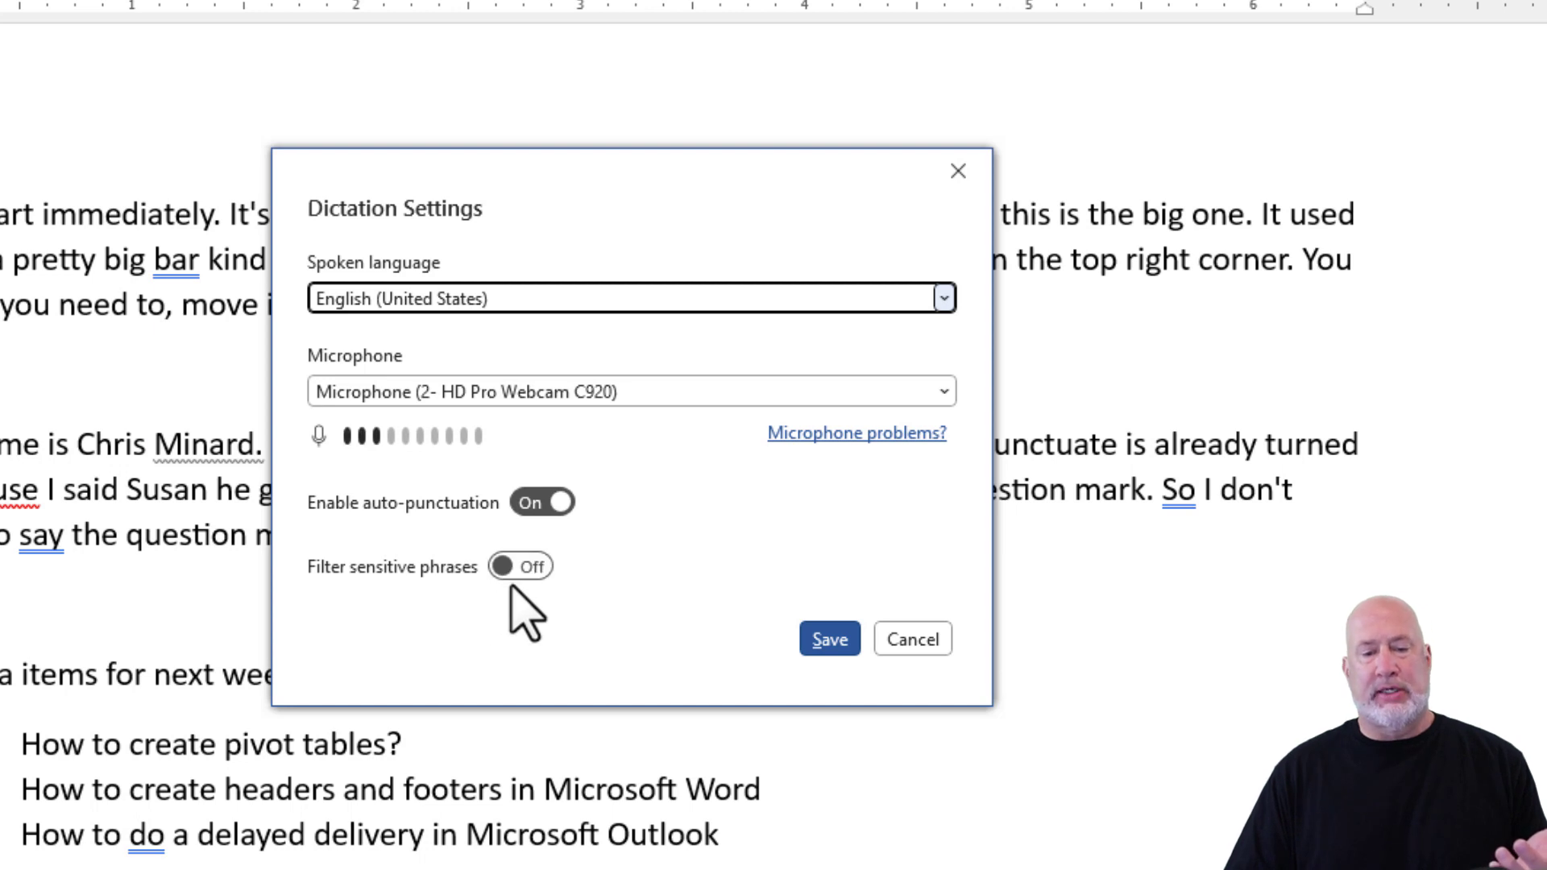
{"action": "mouse_move", "coordinate": [910, 638]}
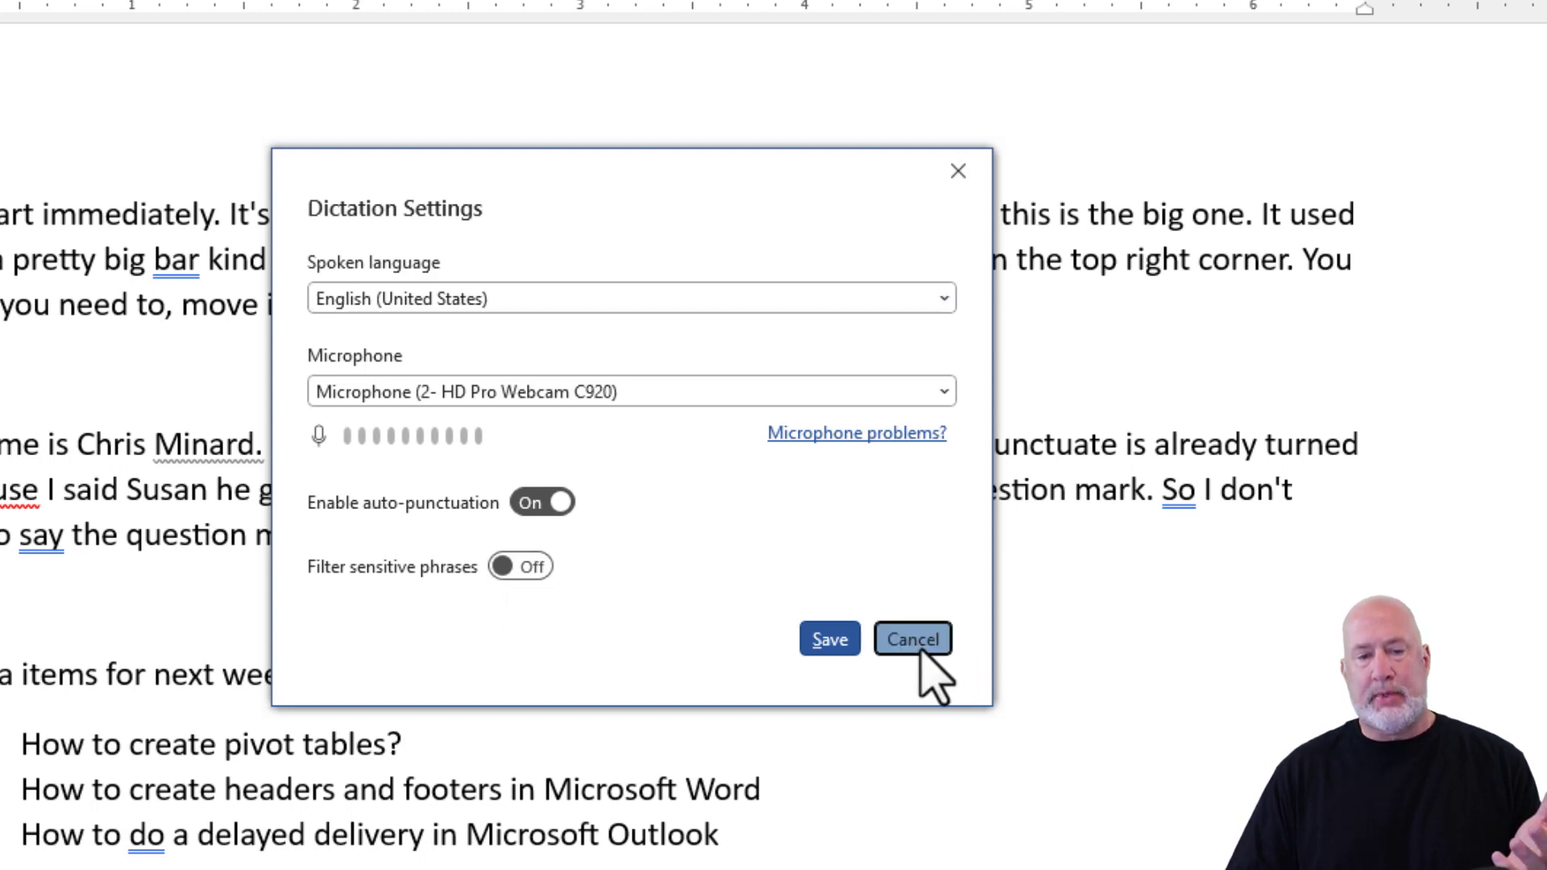
{"action": "mouse_move", "coordinate": [986, 553]}
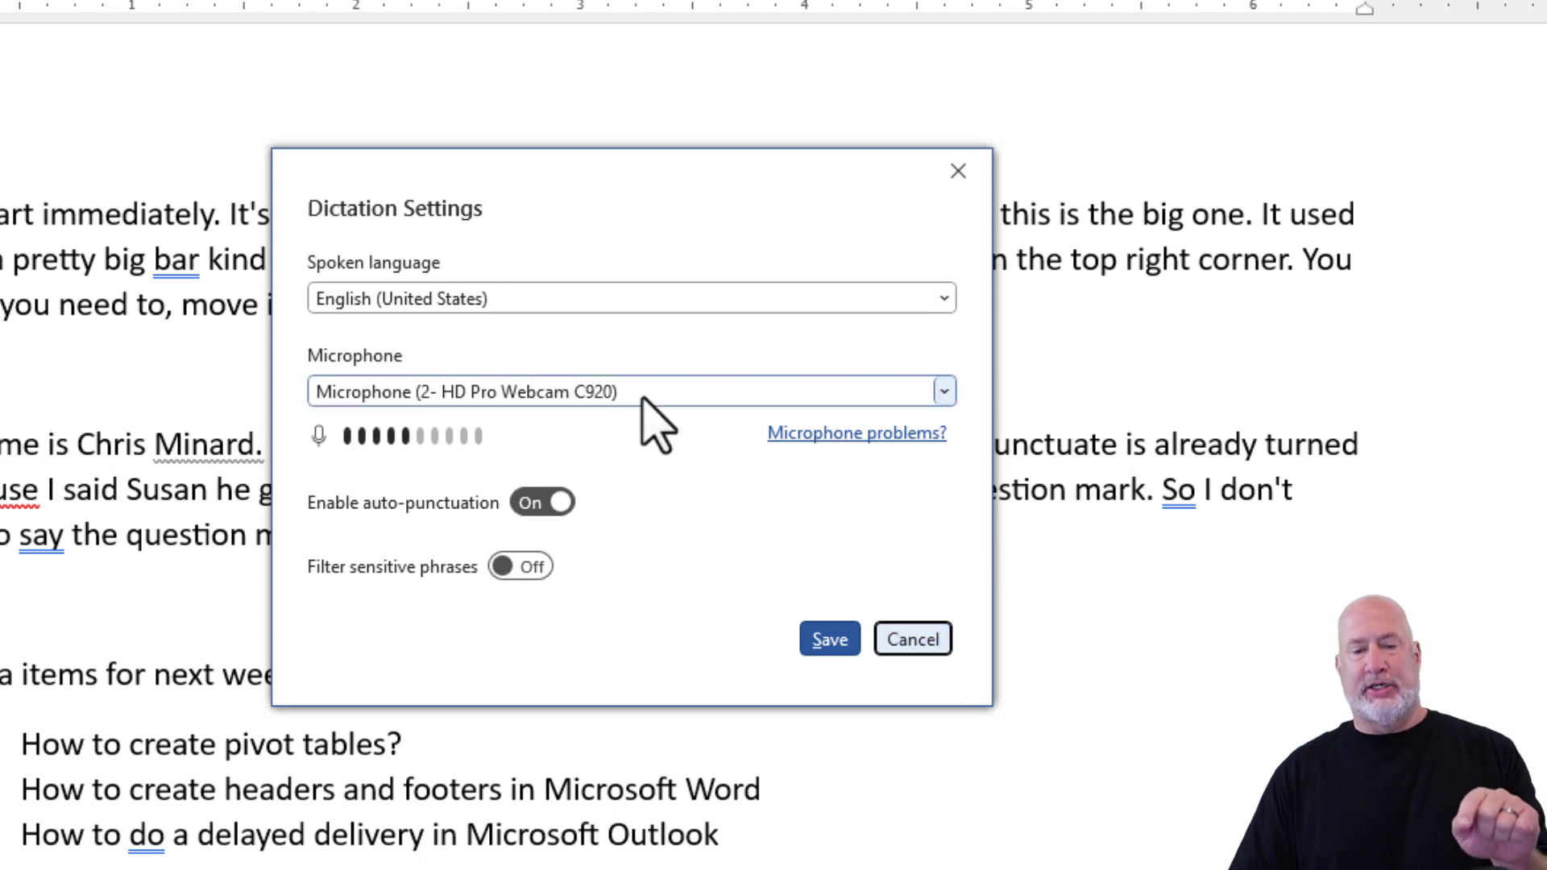
{"action": "left_click", "coordinate": [939, 390]}
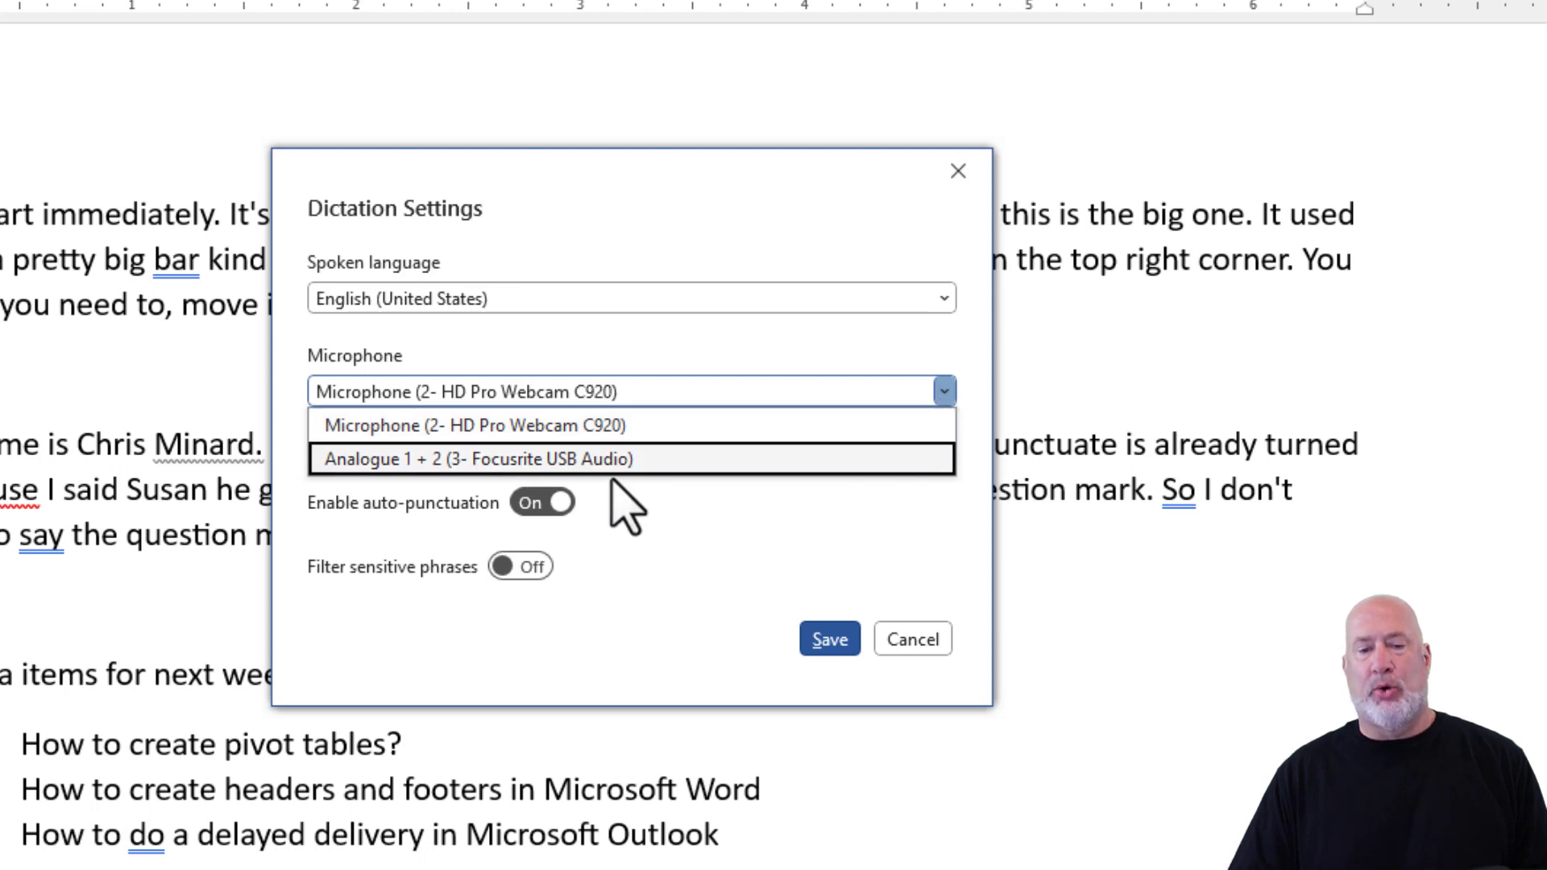
{"action": "mouse_move", "coordinate": [739, 385]}
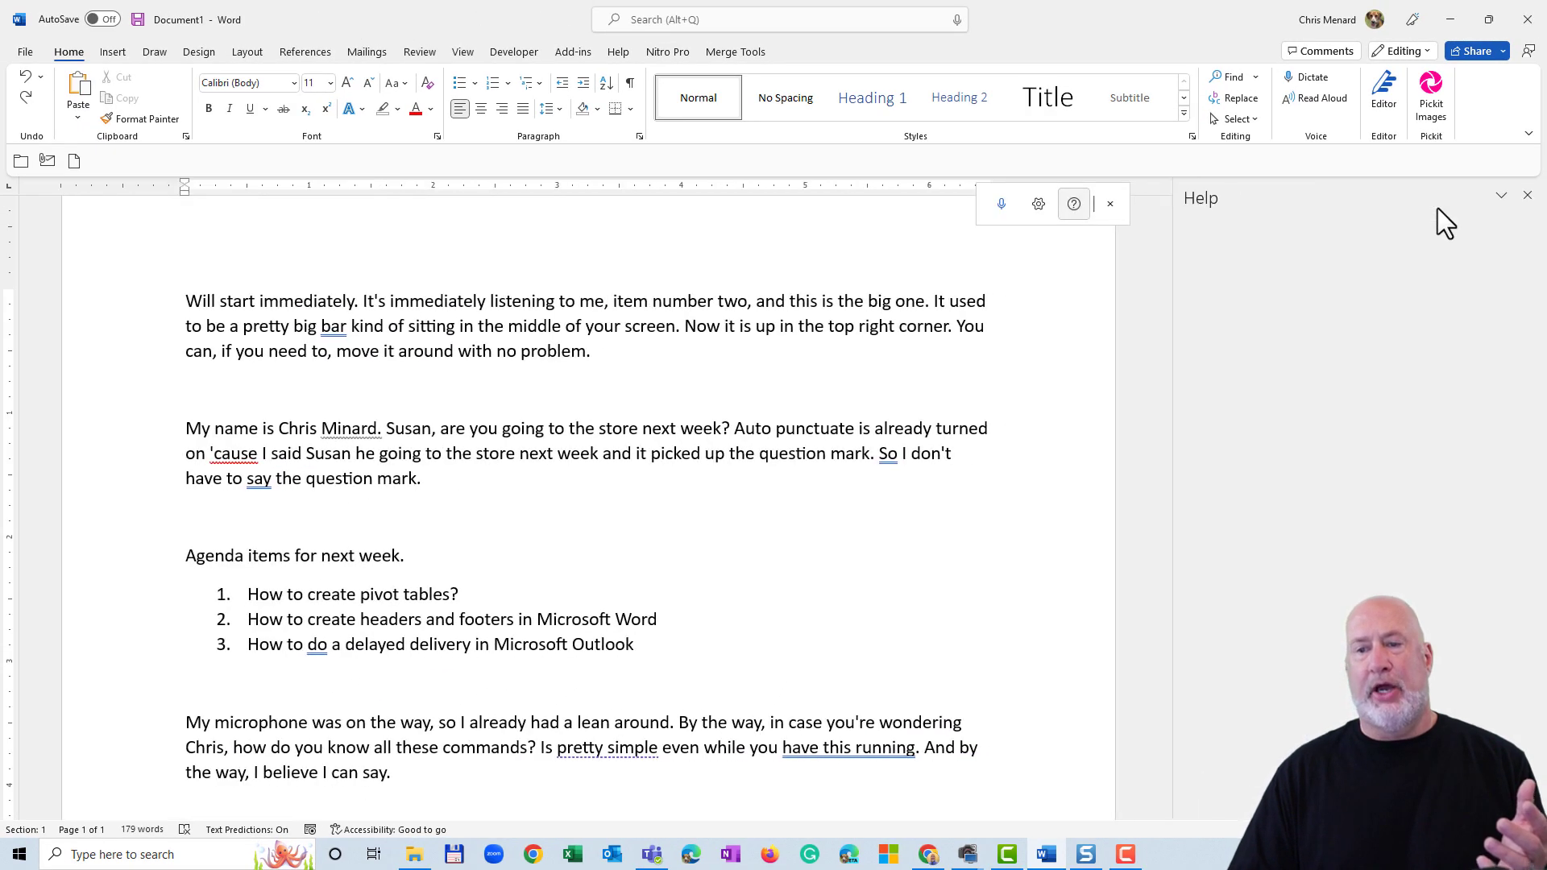
Show the Help pane's dictation guide with Creating lists and Formatting phrases expanded
{"action": "left_click", "coordinate": [1073, 203]}
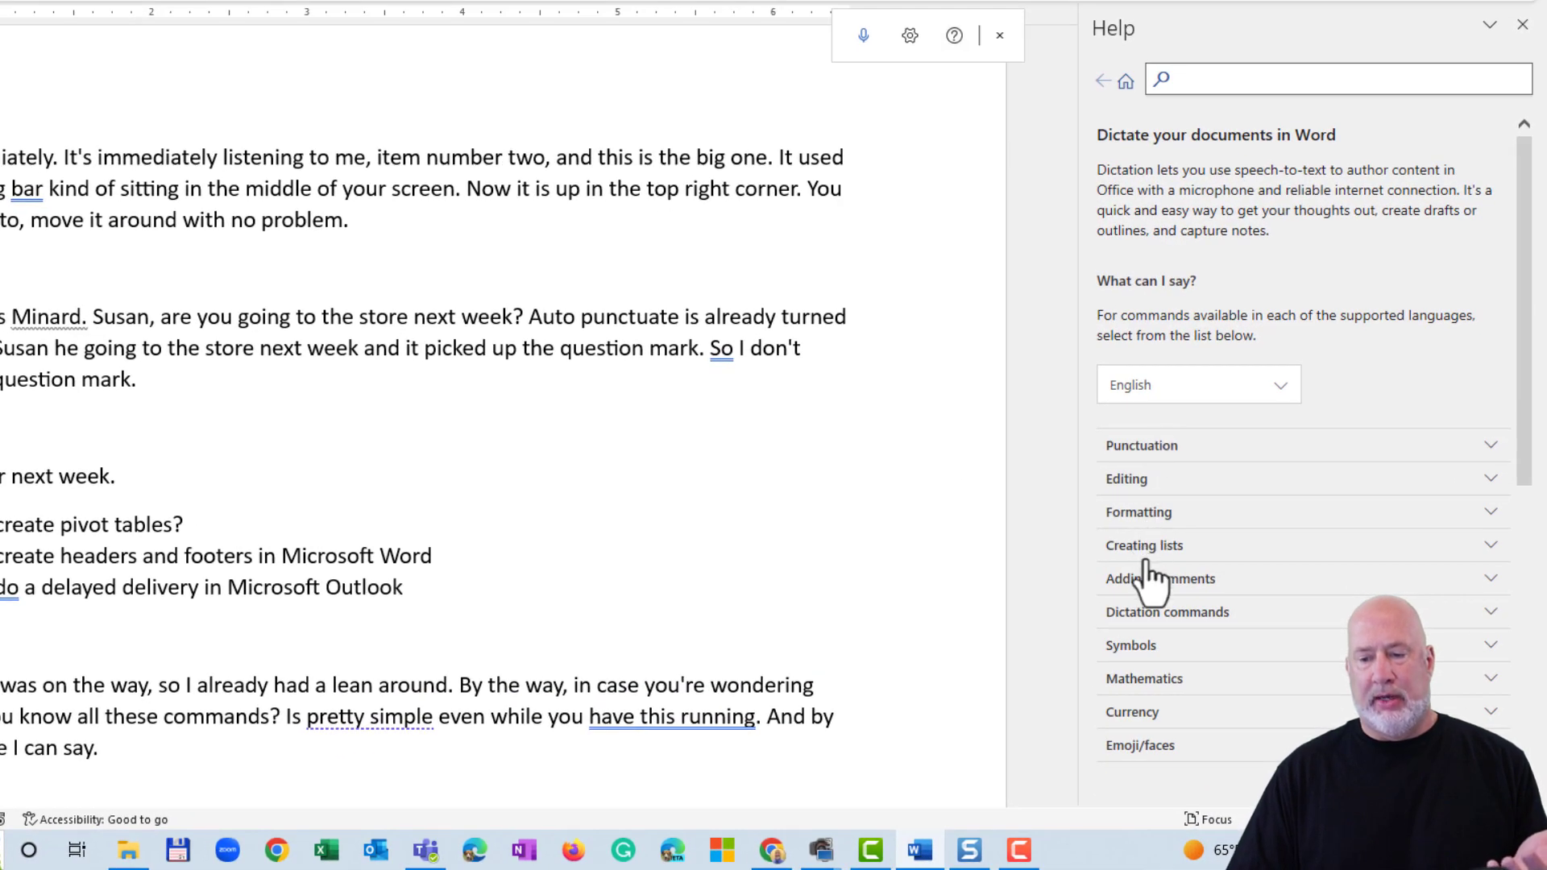
{"action": "left_click", "coordinate": [1144, 545]}
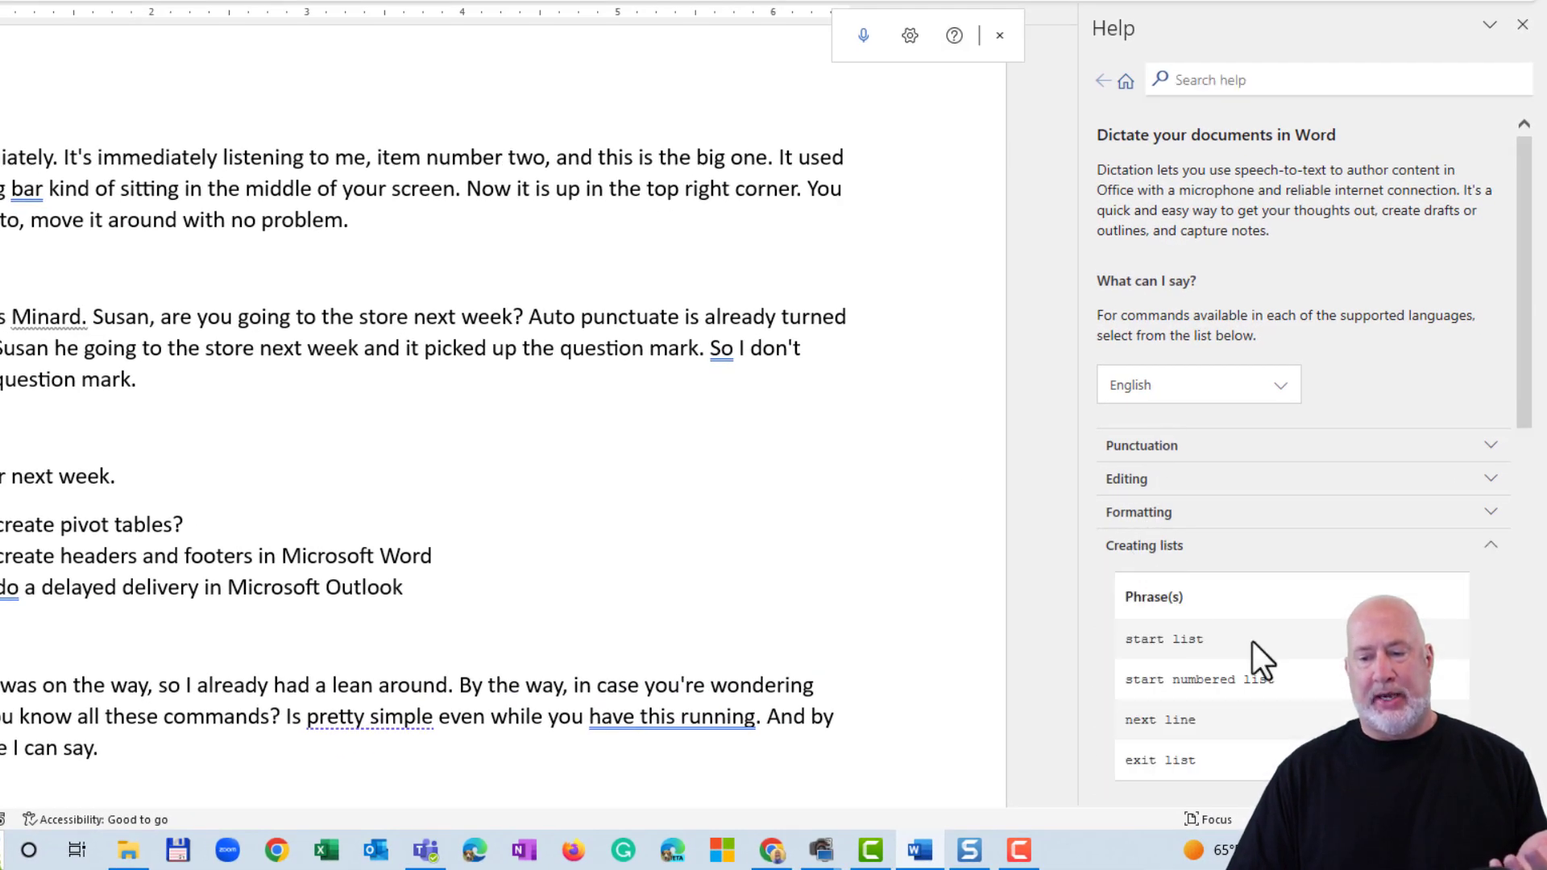
{"action": "scroll", "scroll_direction": "down", "scroll_amount": 3}
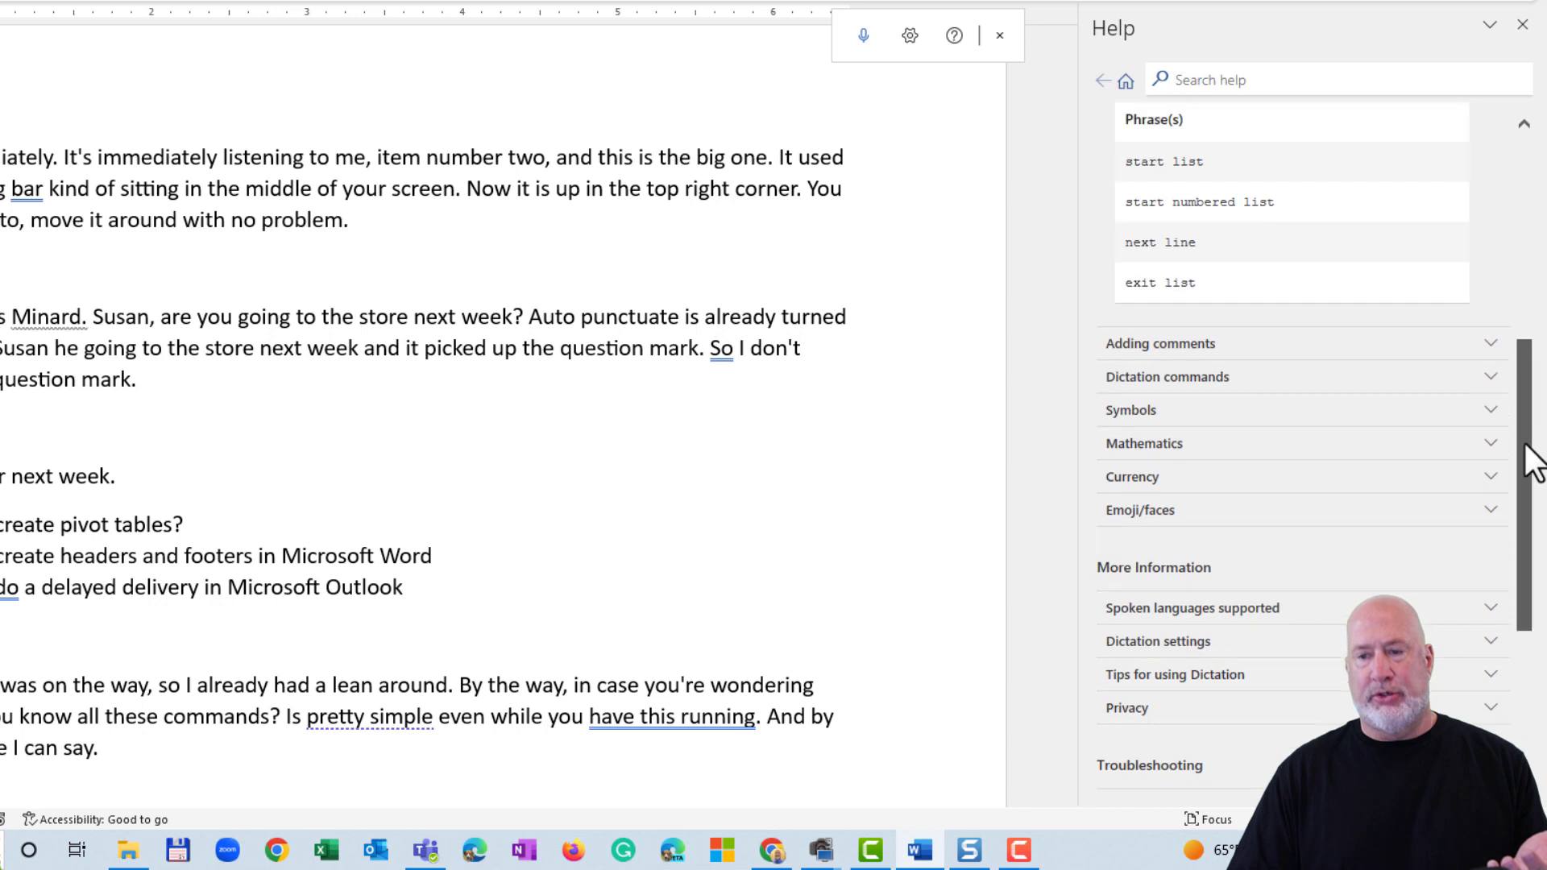
{"action": "scroll", "scroll_direction": "up", "scroll_amount": 3}
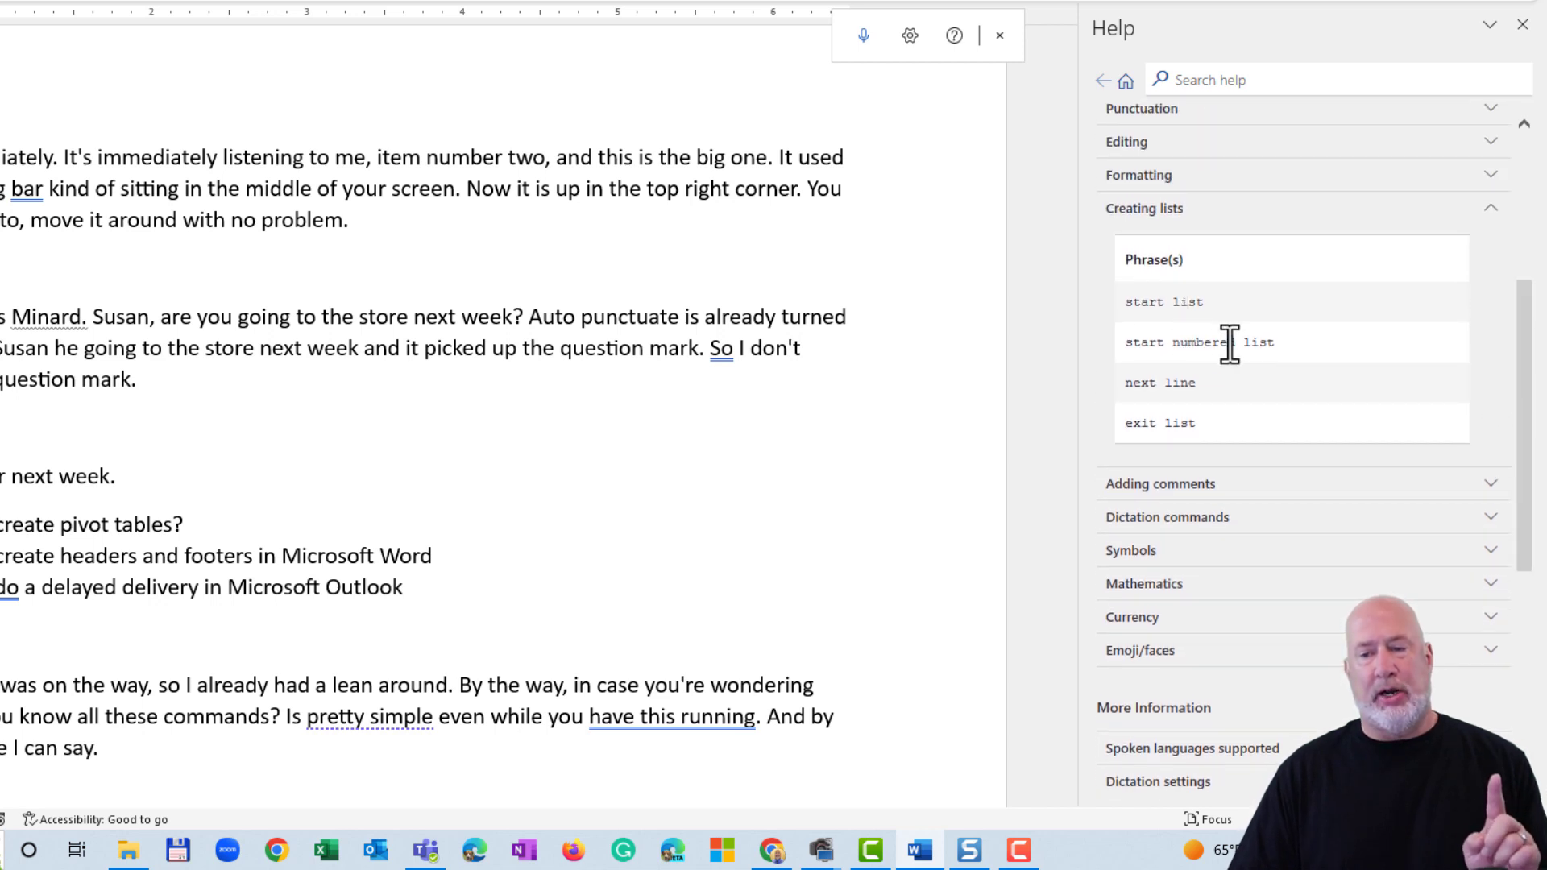
{"action": "mouse_move", "coordinate": [1204, 404]}
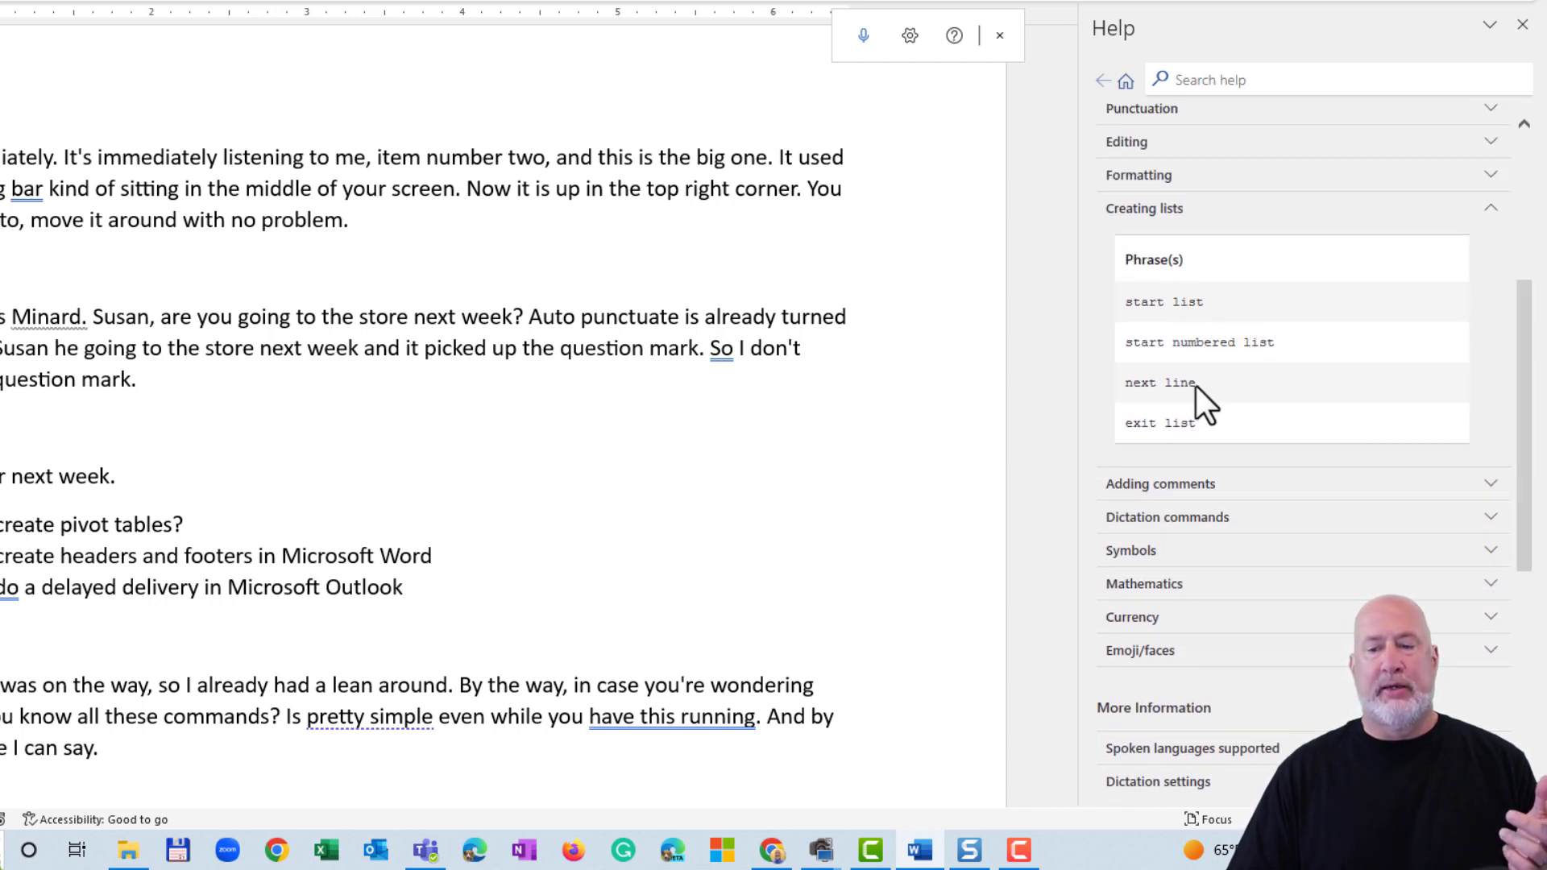
{"action": "mouse_move", "coordinate": [1189, 429]}
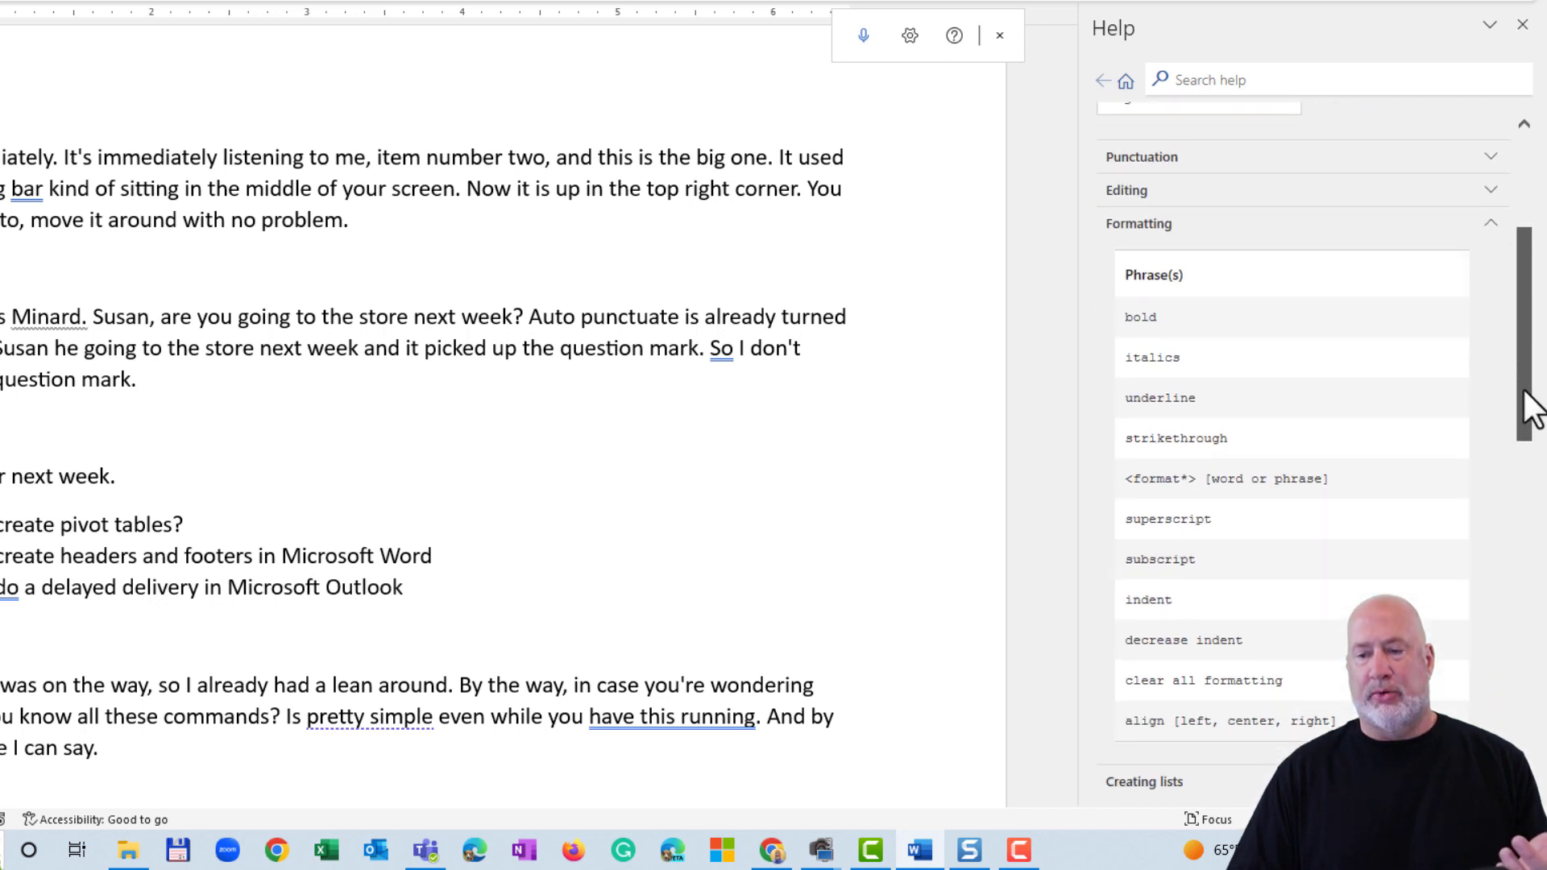
{"action": "scroll", "scroll_direction": "up", "scroll_amount": 3}
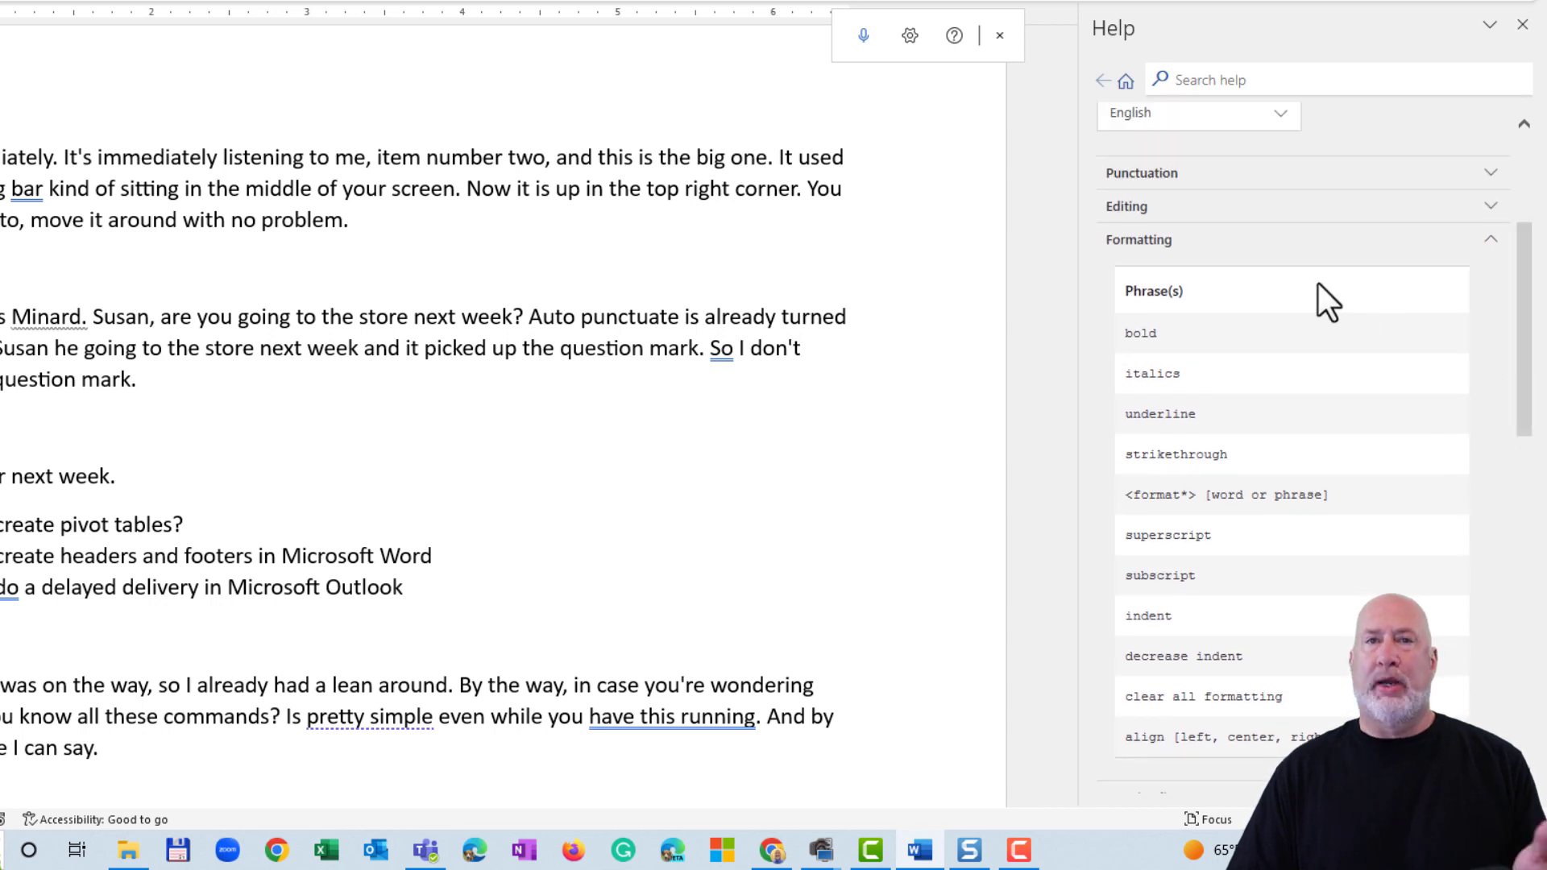